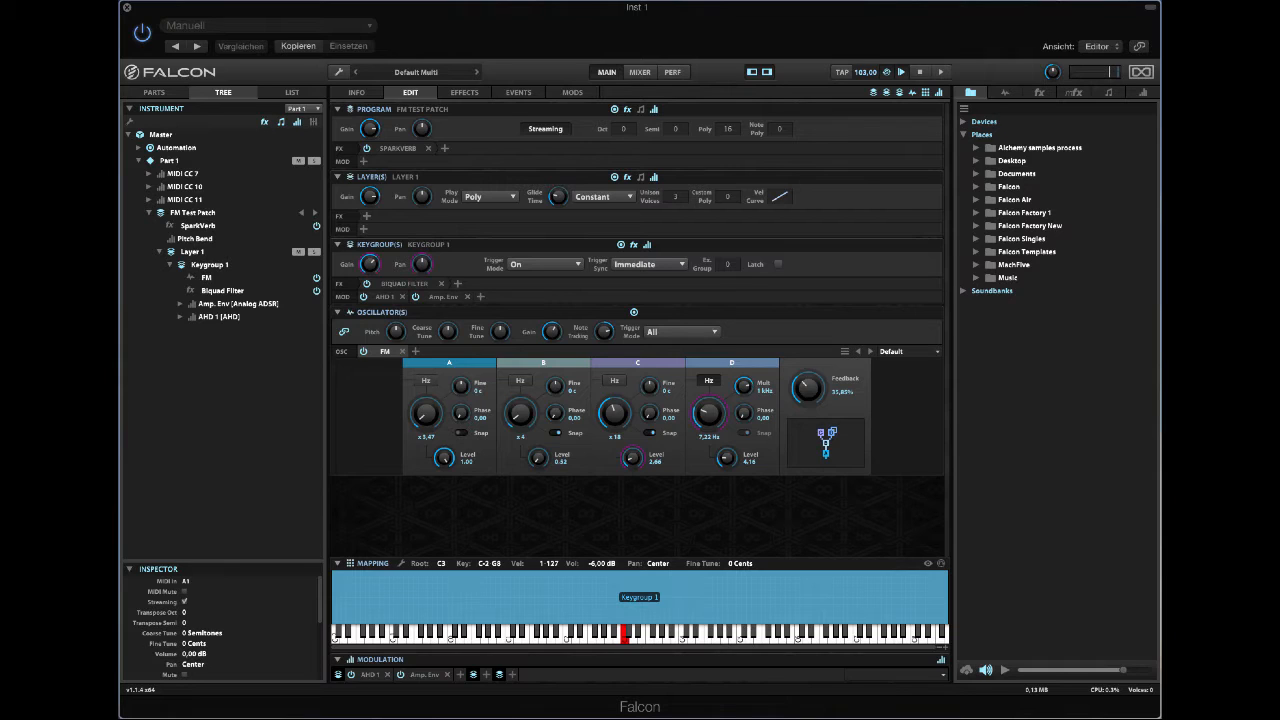
mouse_move(988, 504)
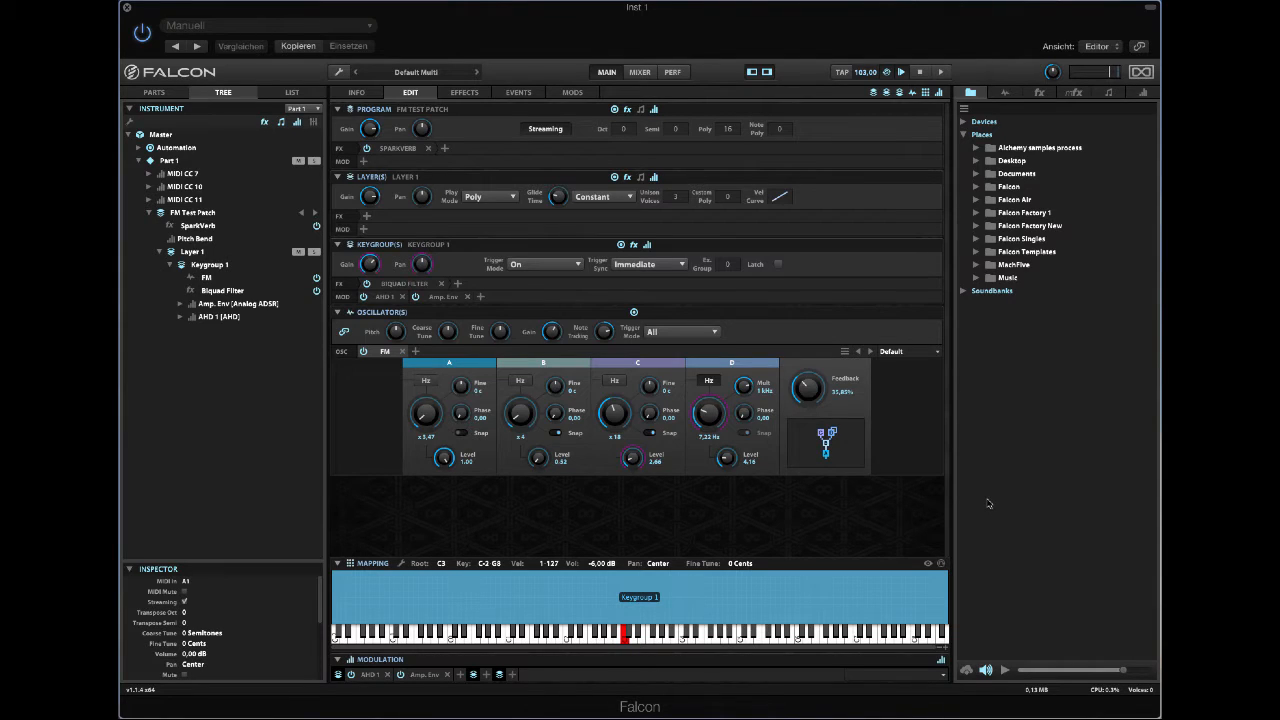
mouse_move(970, 510)
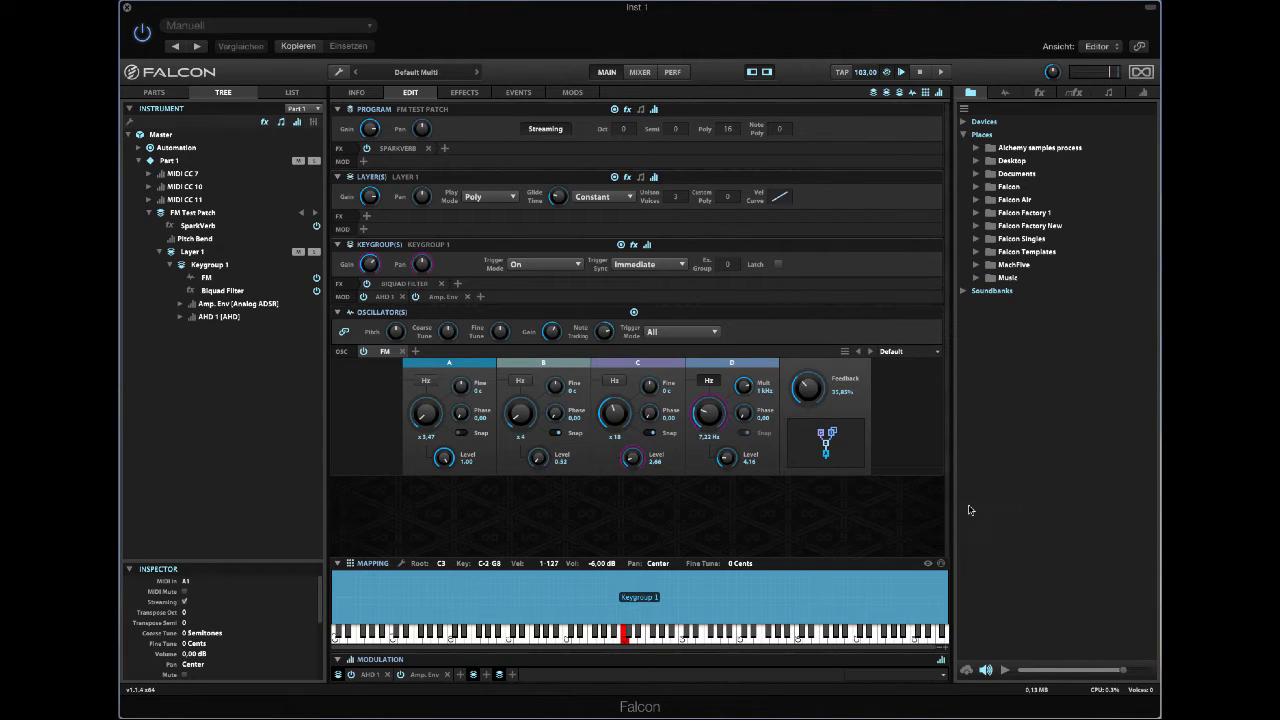
mouse_move(965, 504)
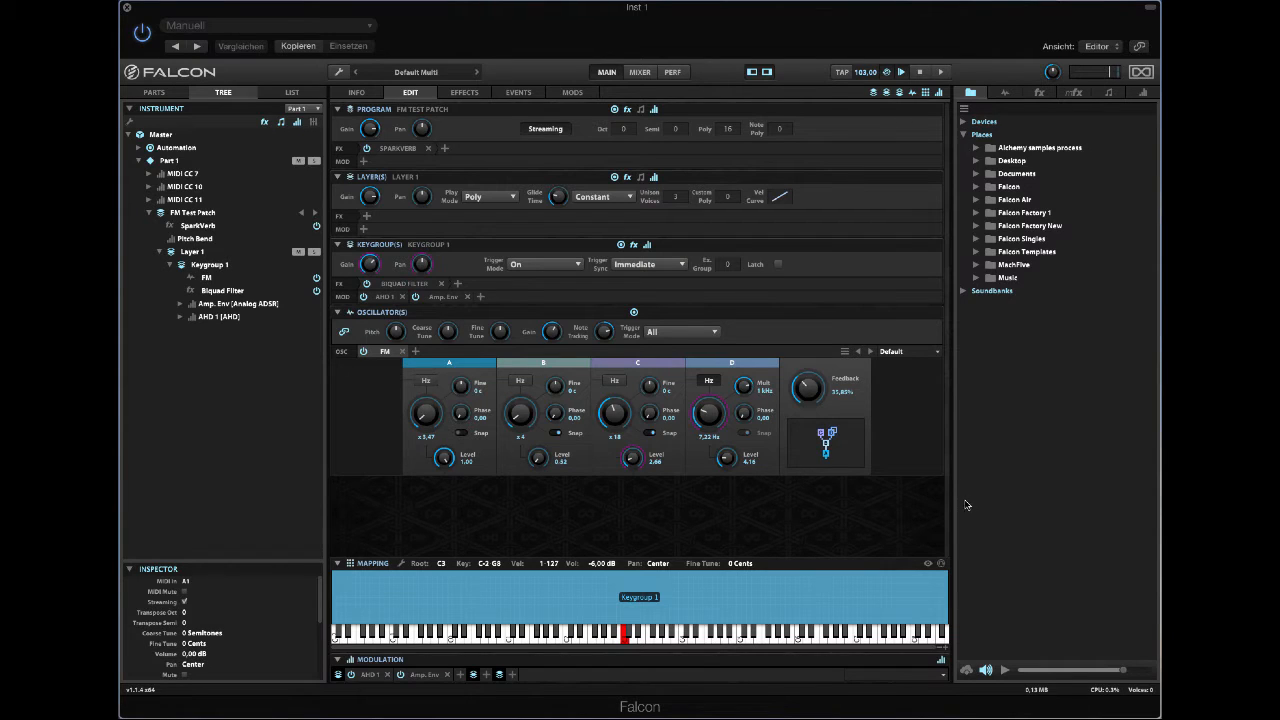
mouse_move(643, 506)
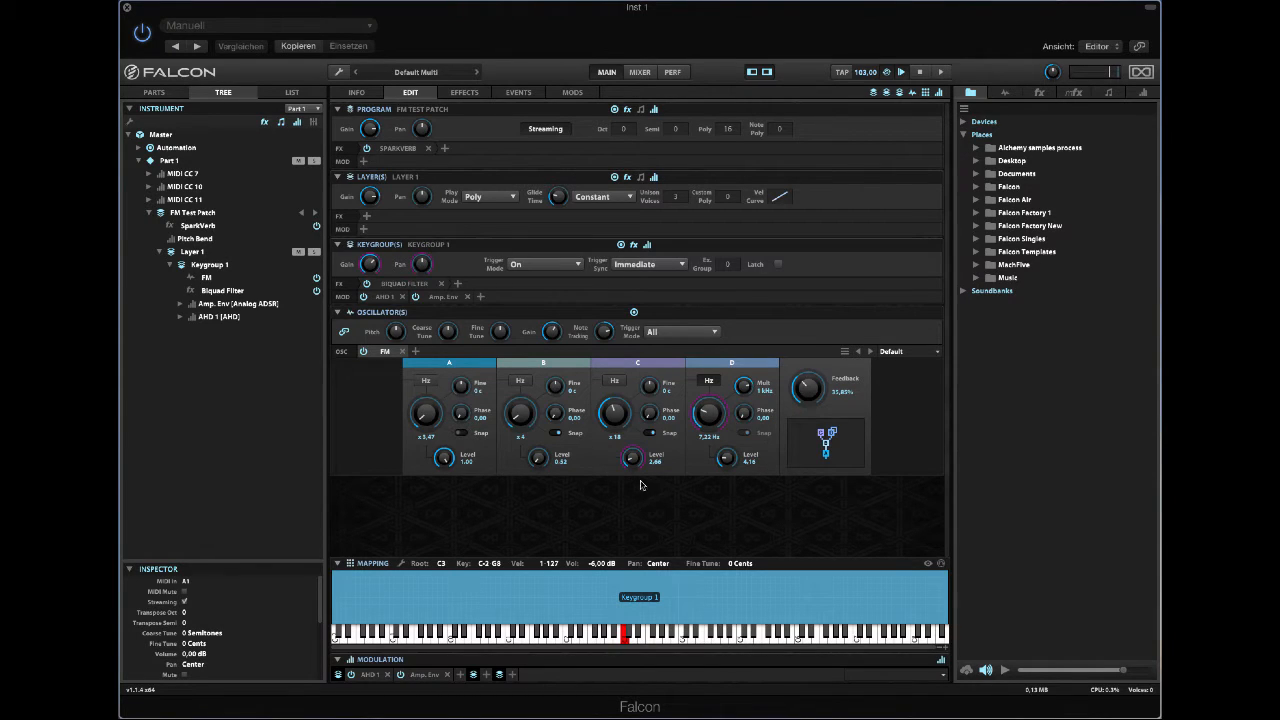
mouse_move(563, 357)
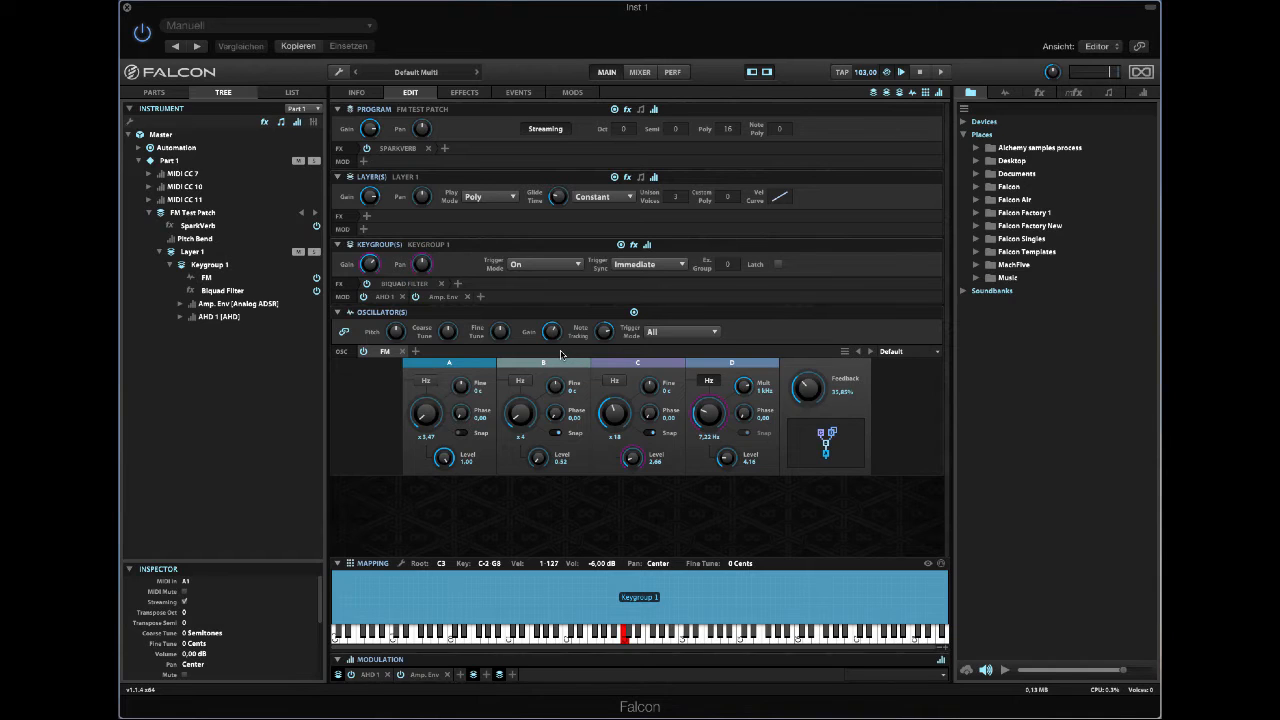
mouse_move(530, 370)
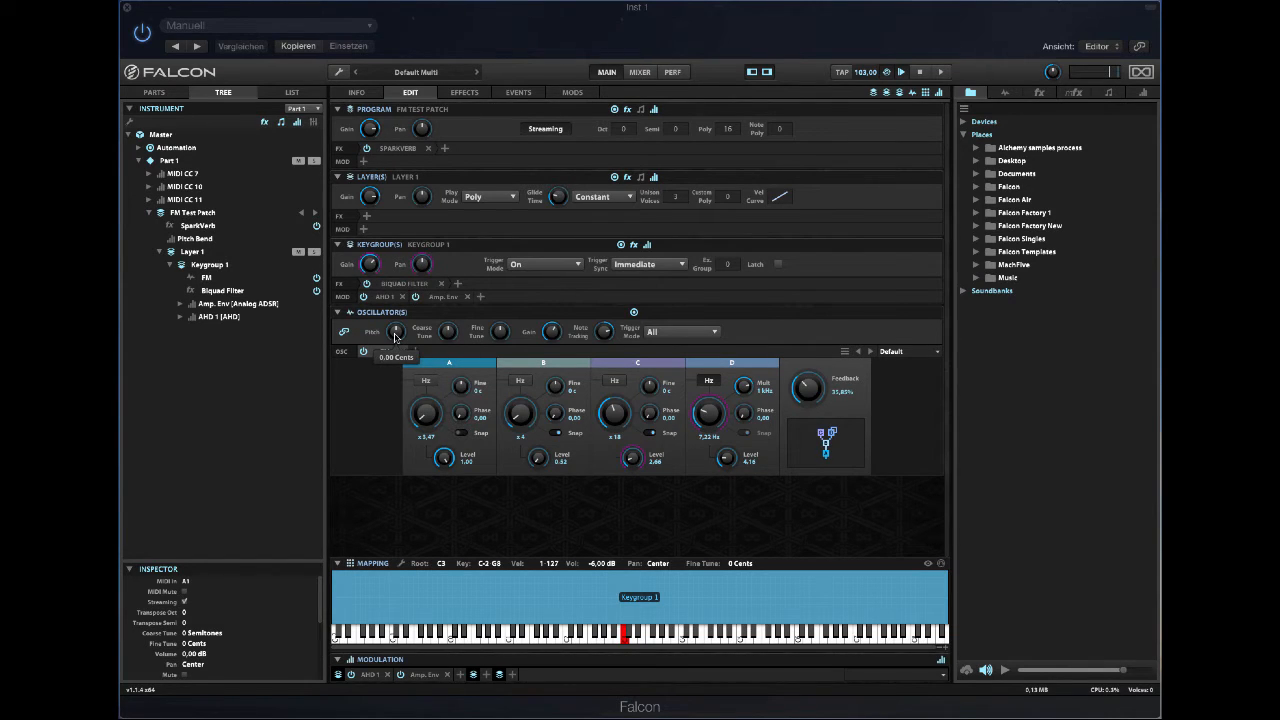
- Add a new triangle-shaped LFO at about 1.33 Hz modulating oscillator pitch
right_click(396, 331)
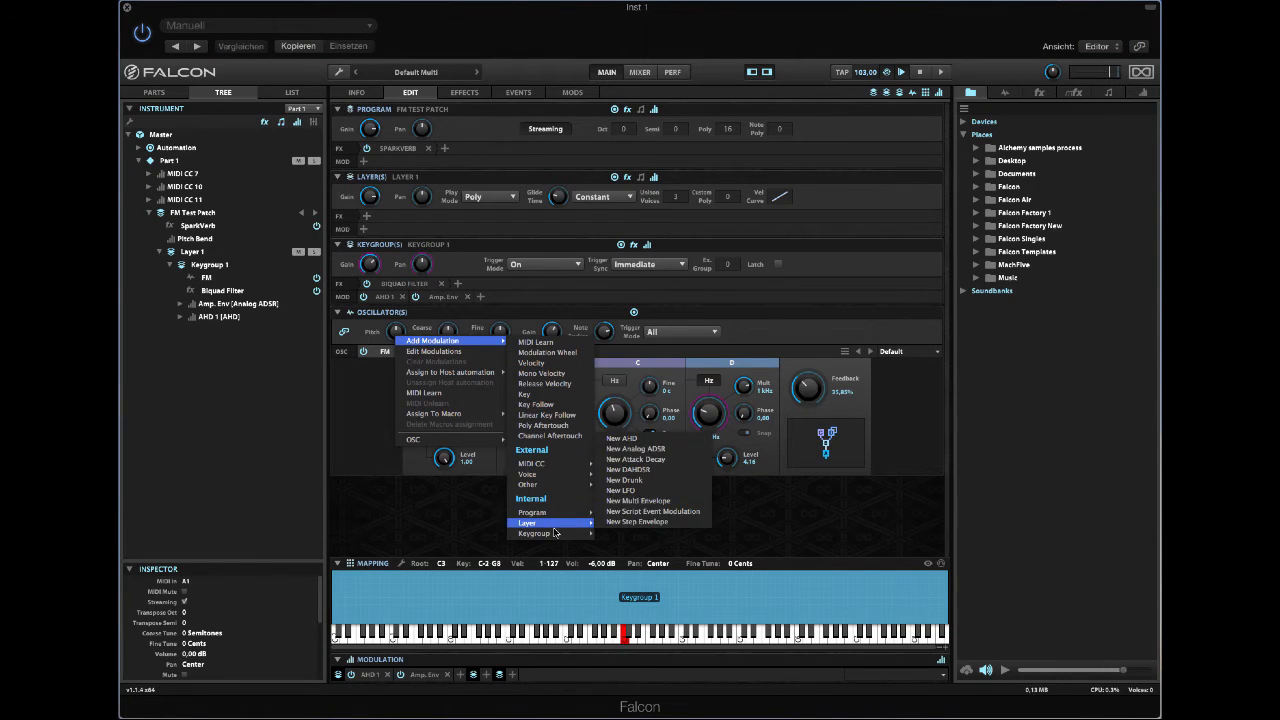
left_click(623, 490)
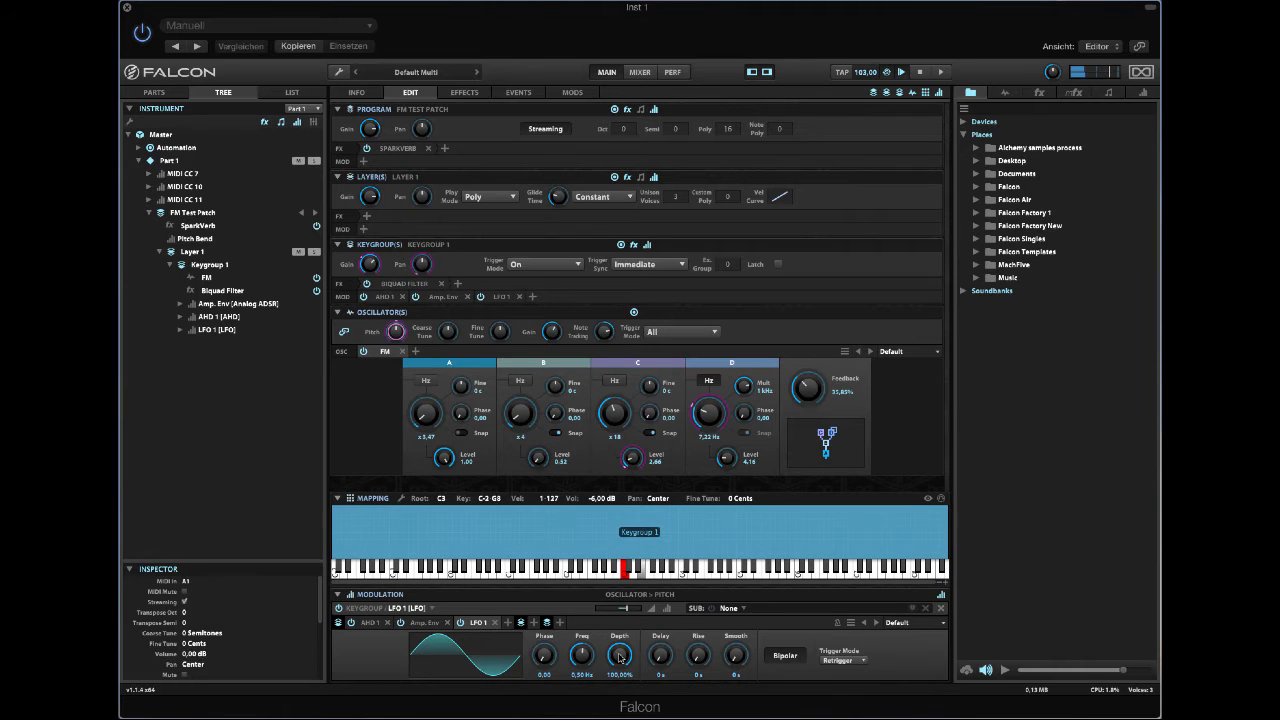
left_click_drag(582, 655, 582, 630)
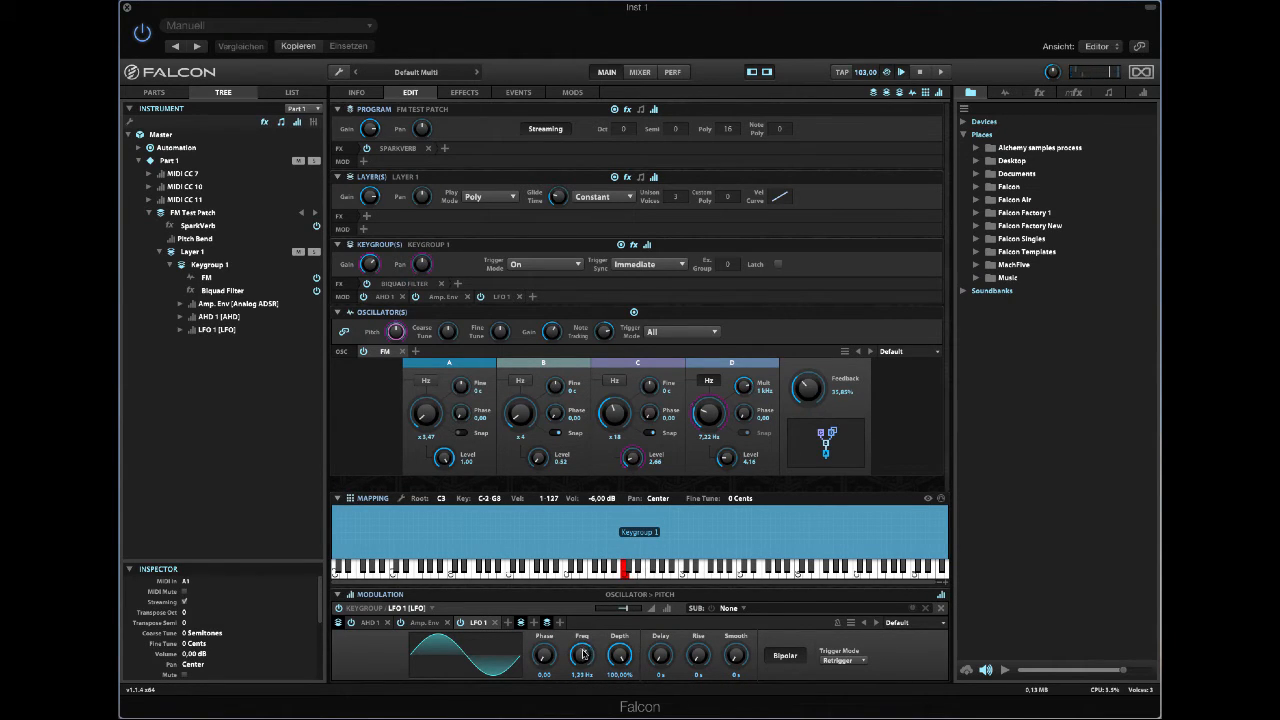
left_click(448, 385)
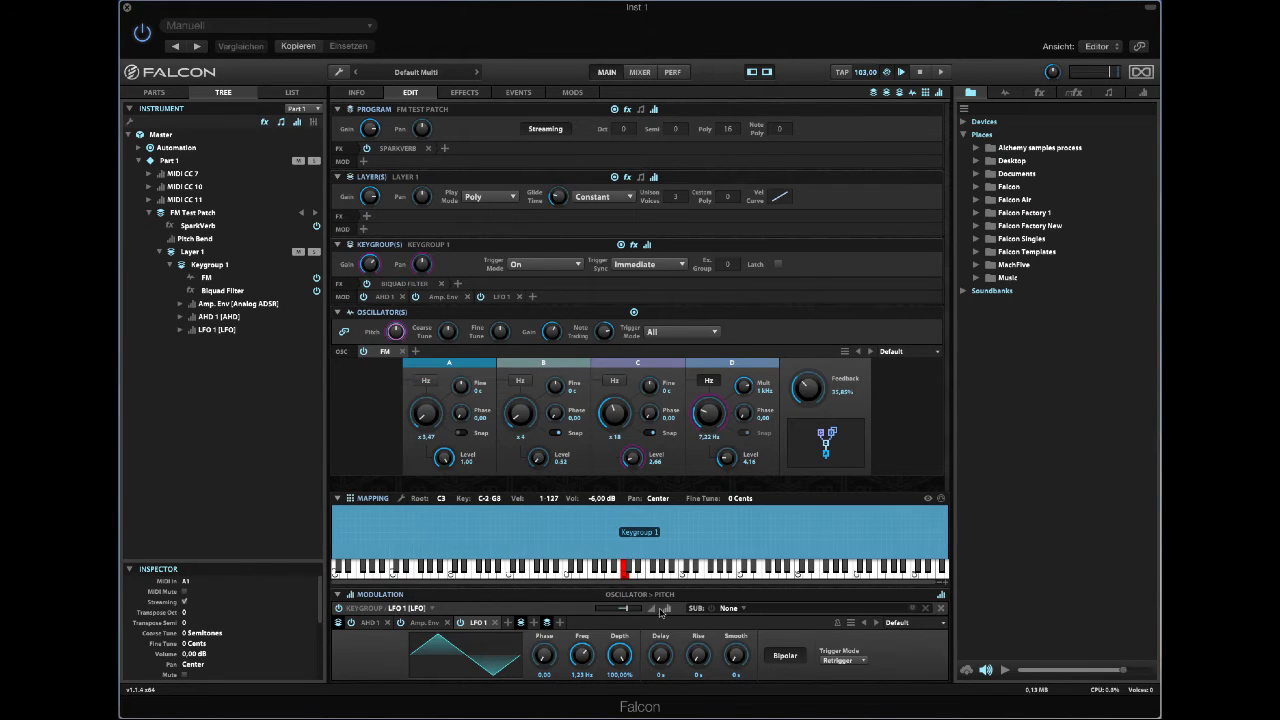
mouse_move(665, 608)
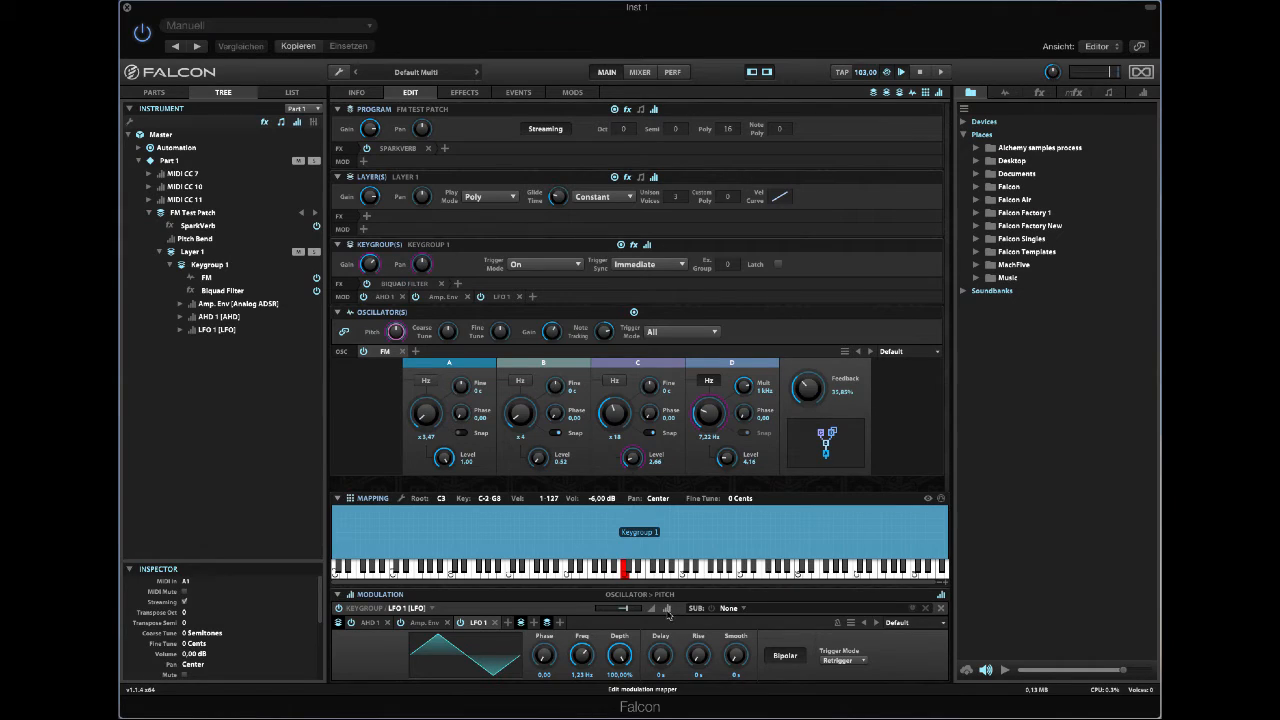
- Add a new mapper in the Mapper Editor with 11 steps and a -12 to 12 range
left_click(668, 611)
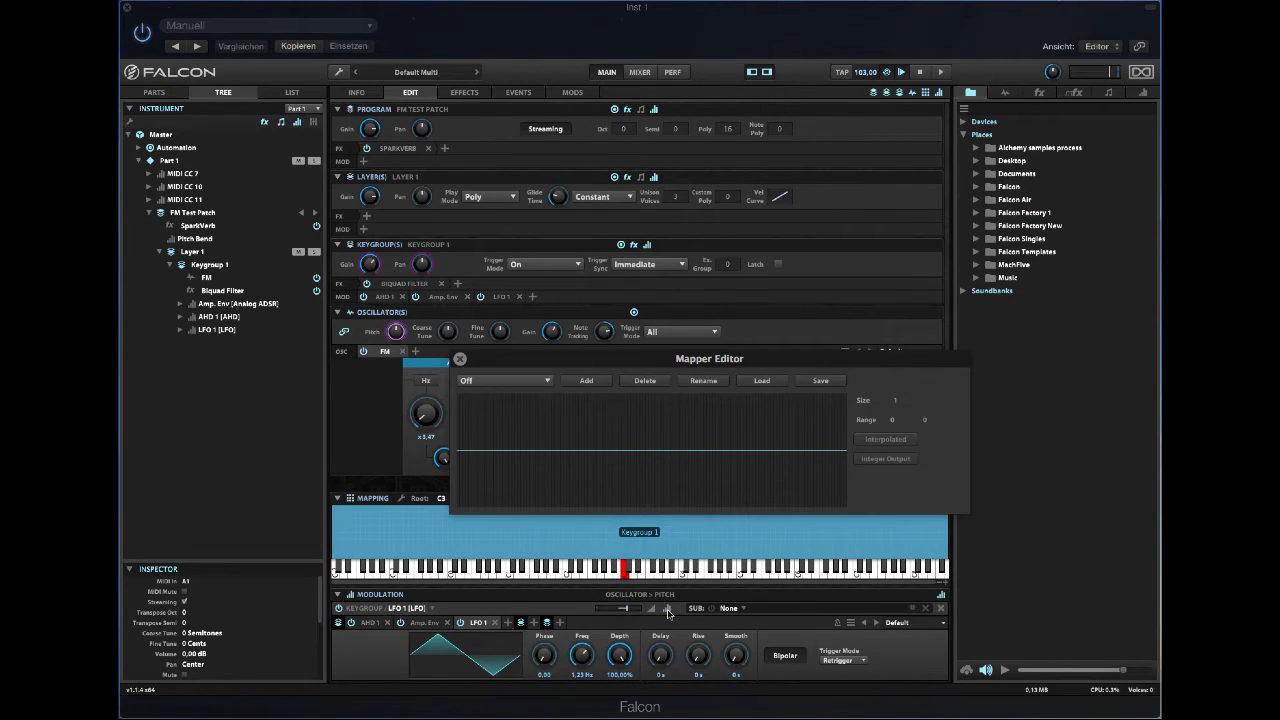
mouse_move(619, 433)
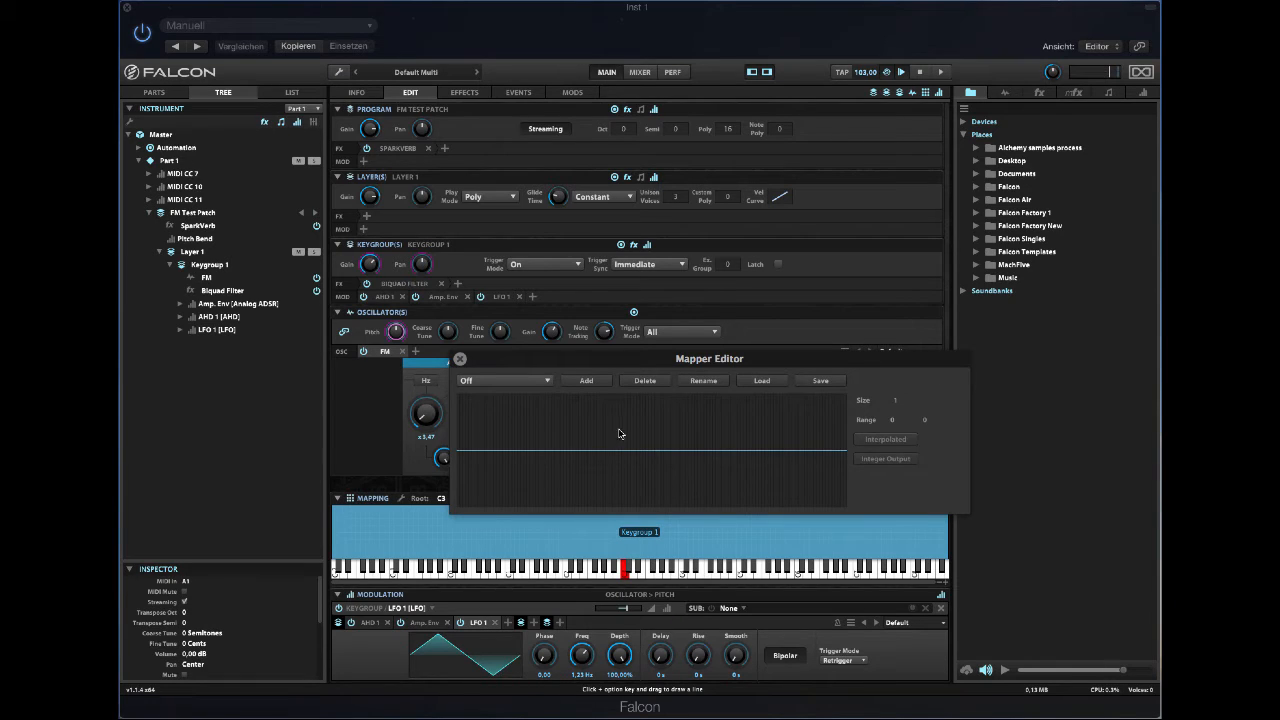
mouse_move(740, 399)
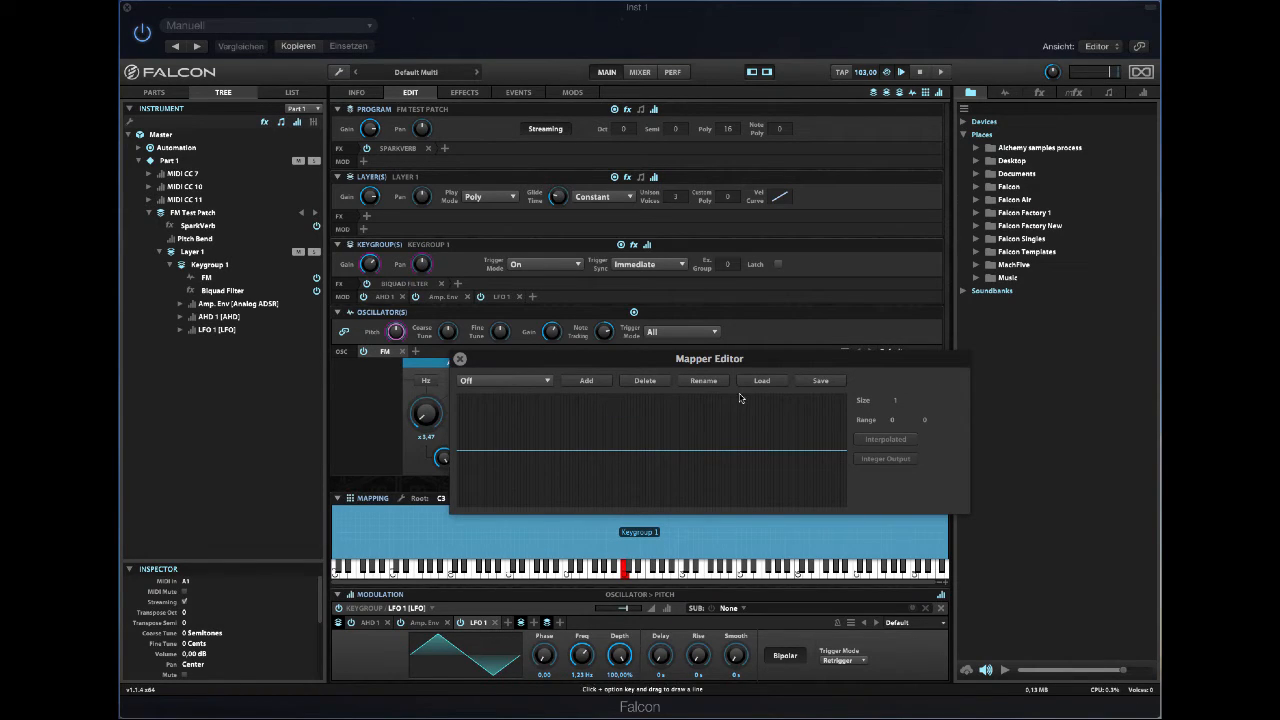
left_click(586, 380)
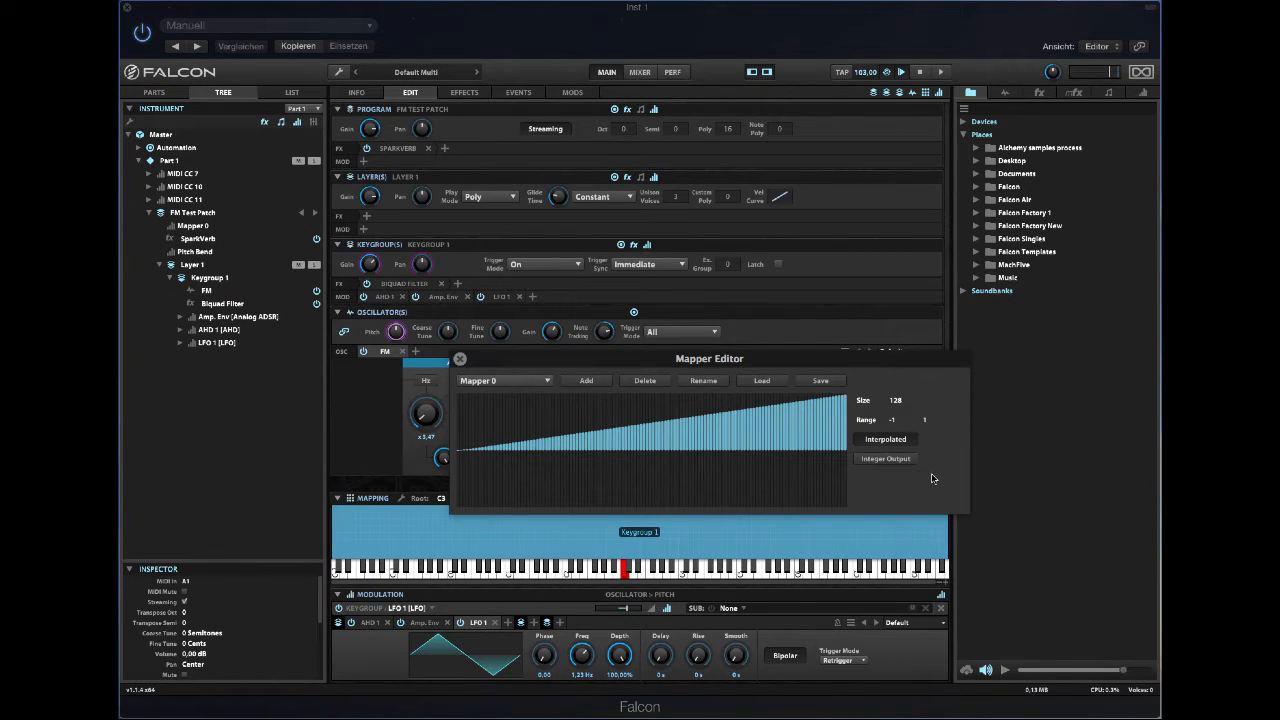
mouse_move(927, 471)
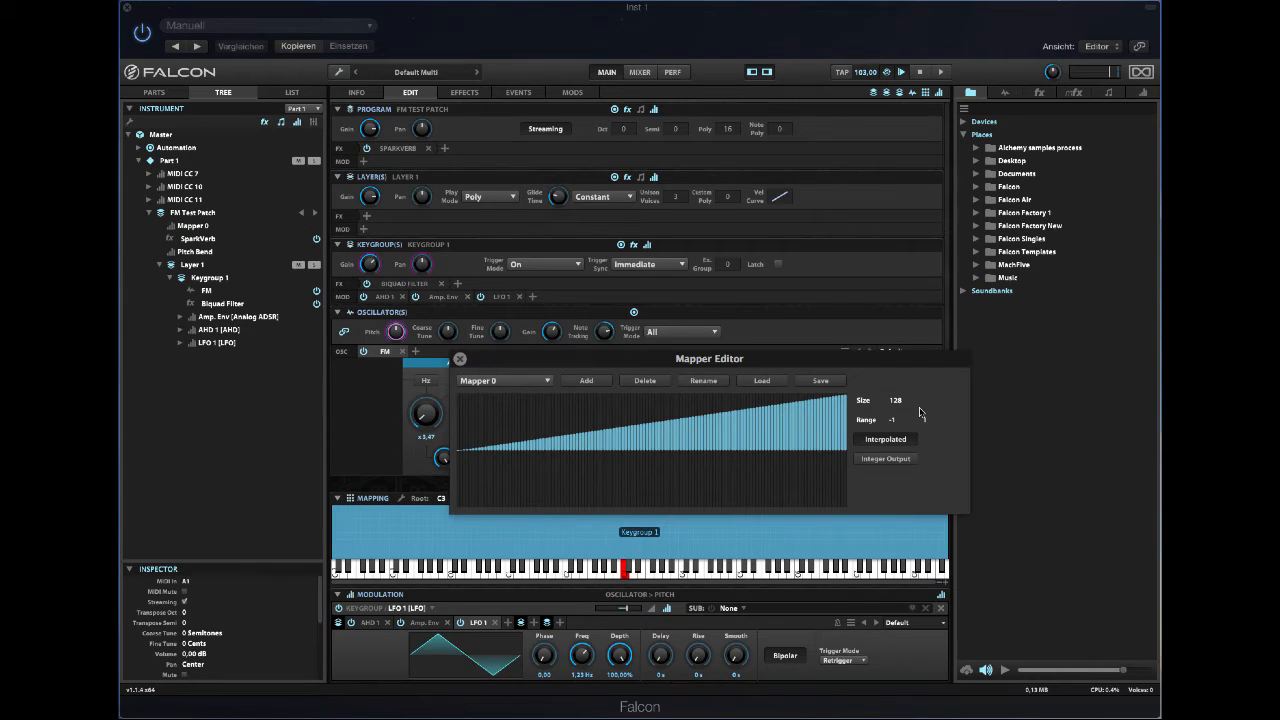
mouse_move(920, 413)
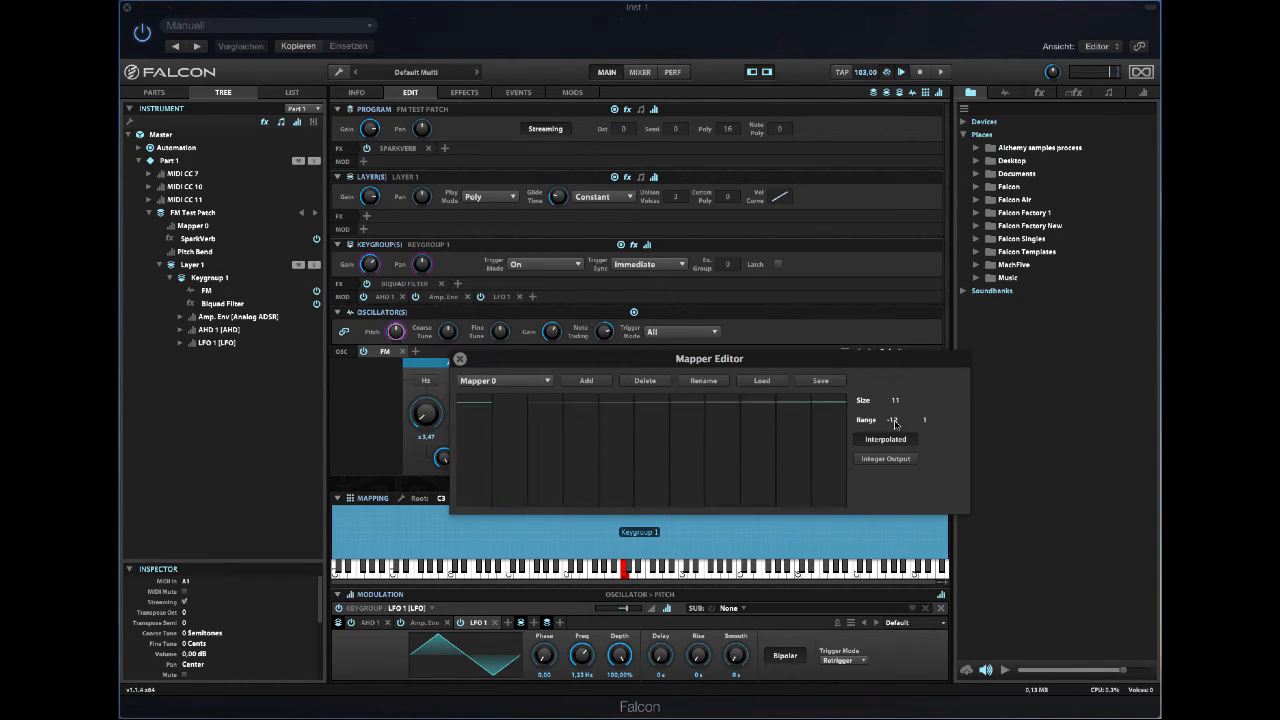
left_click(920, 419)
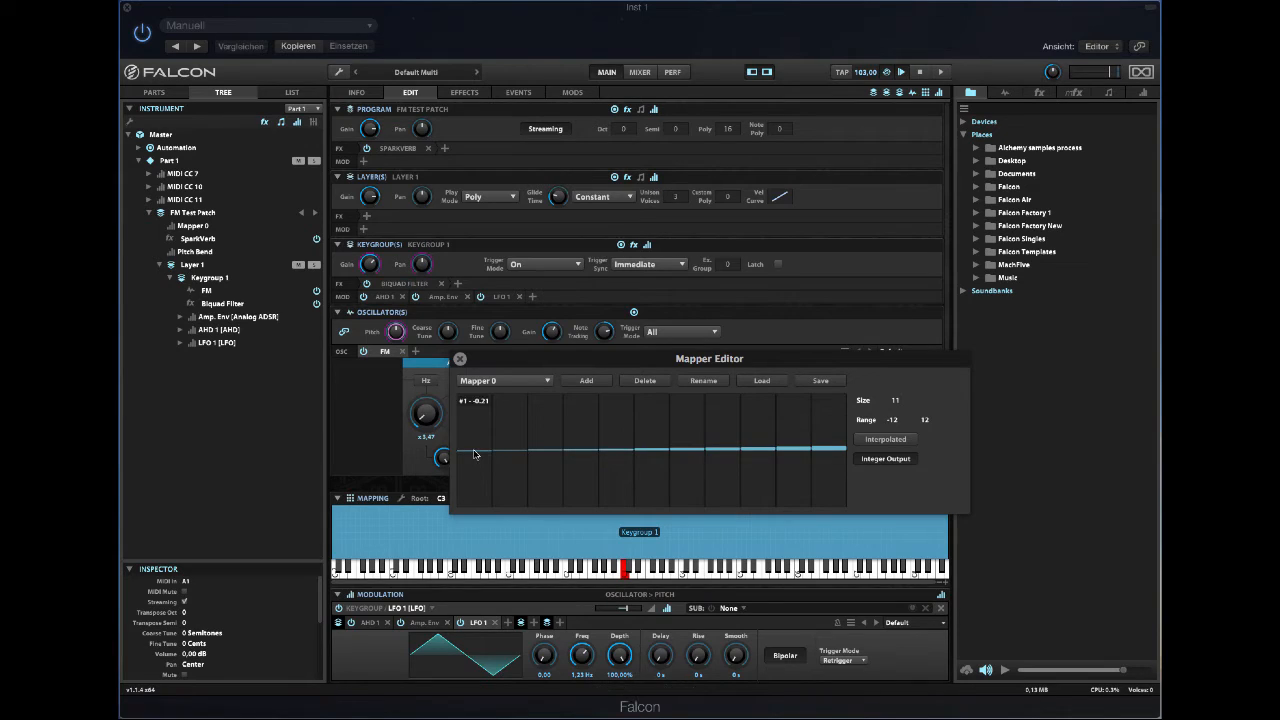
- Draw the mapper steps climbing from -12 at the first step upward
left_click(473, 475)
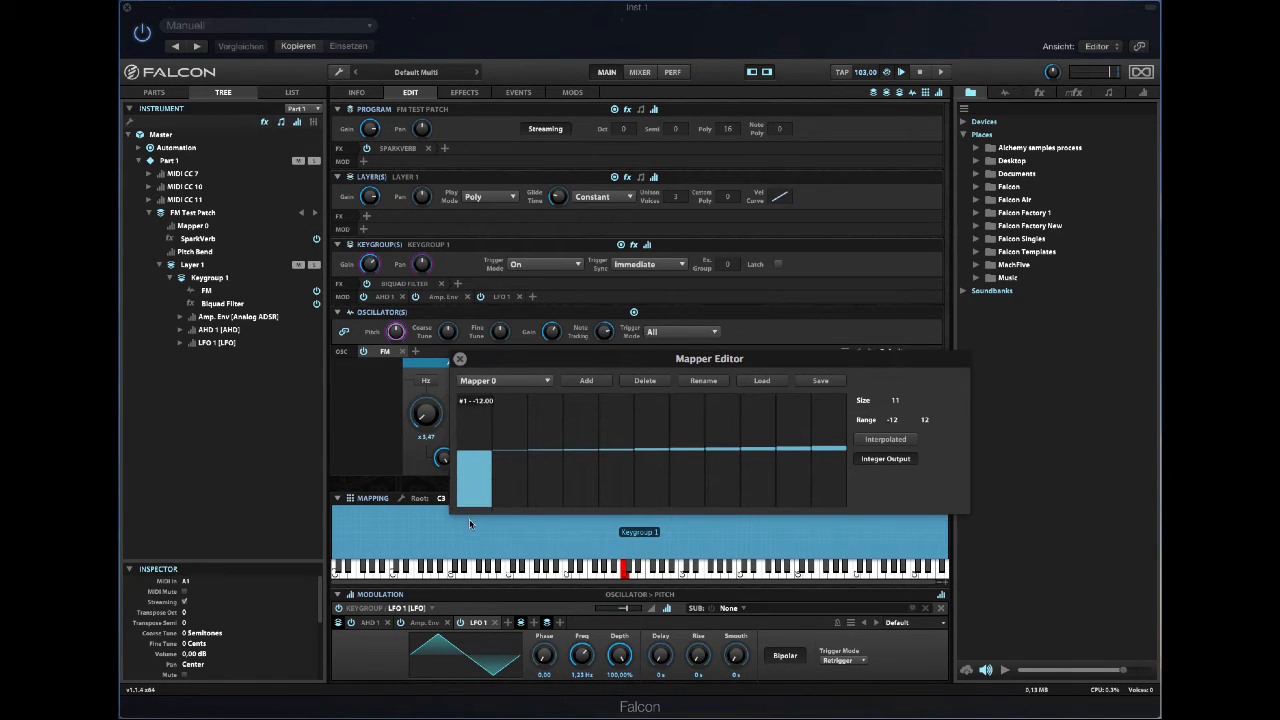
mouse_move(510, 468)
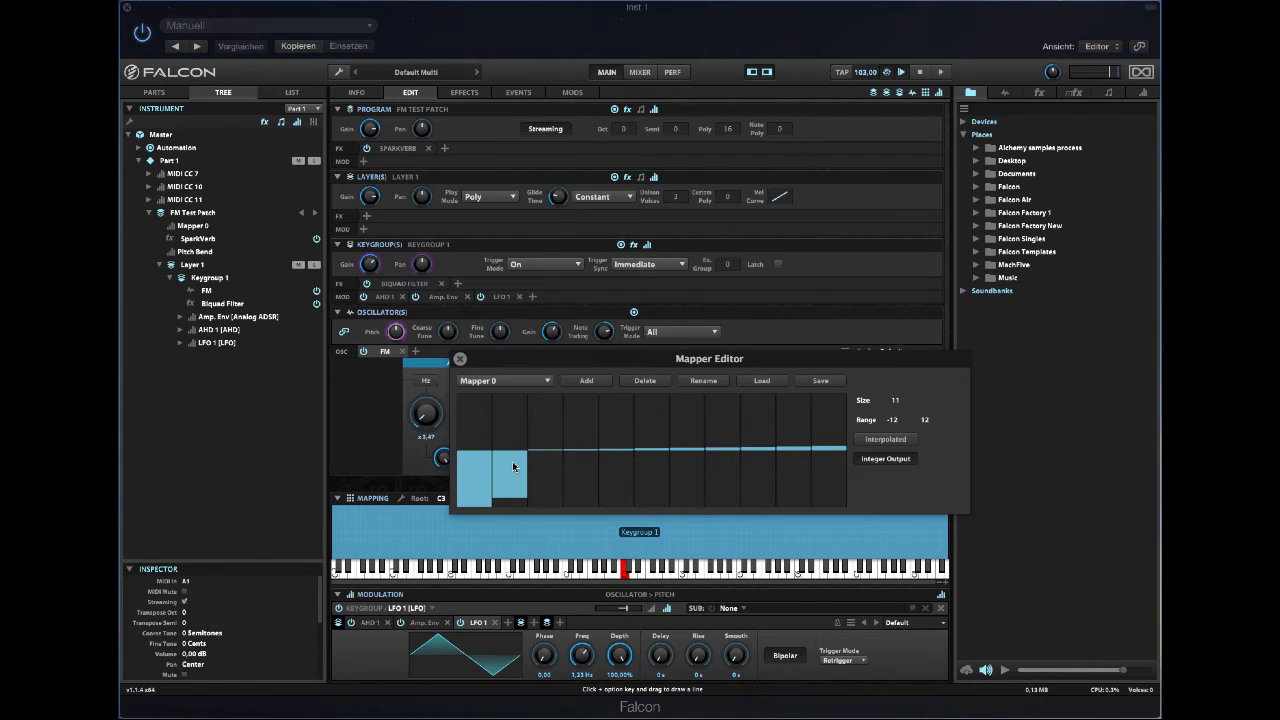
mouse_move(546, 459)
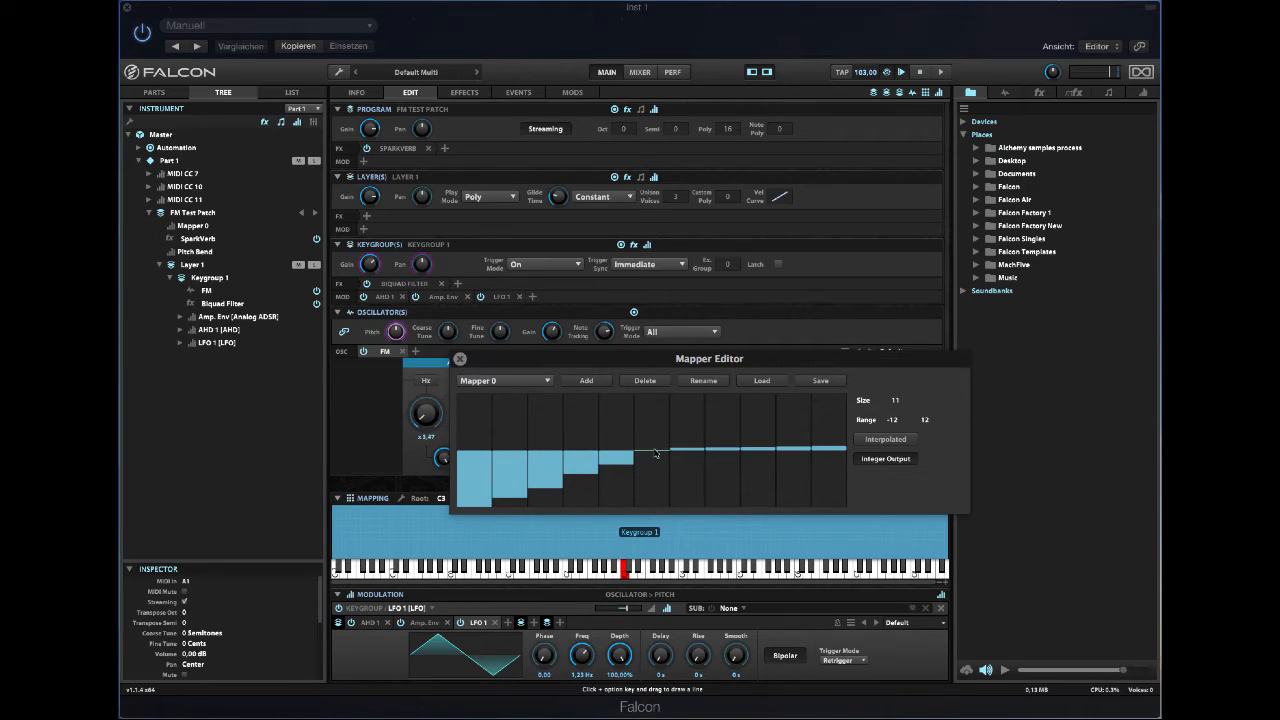
left_click(685, 440)
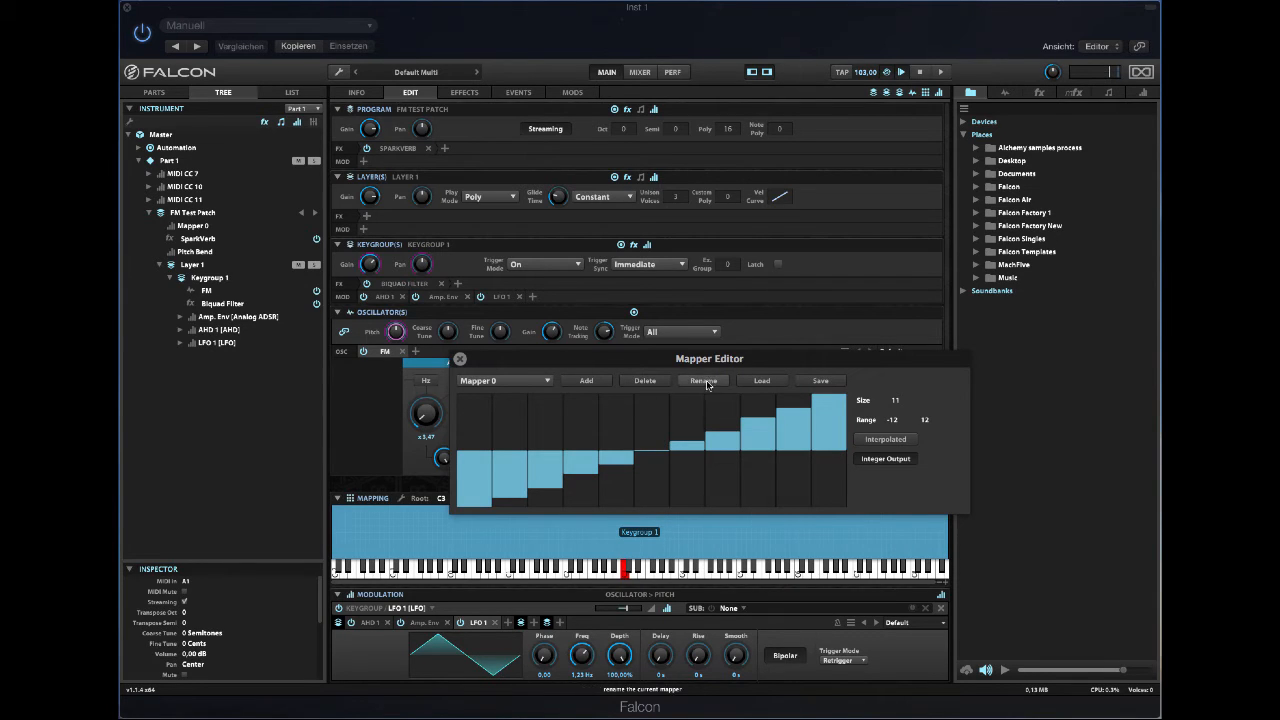
- Name the staircase mapper 'Pentatonic 01' and confirm
left_click(703, 380)
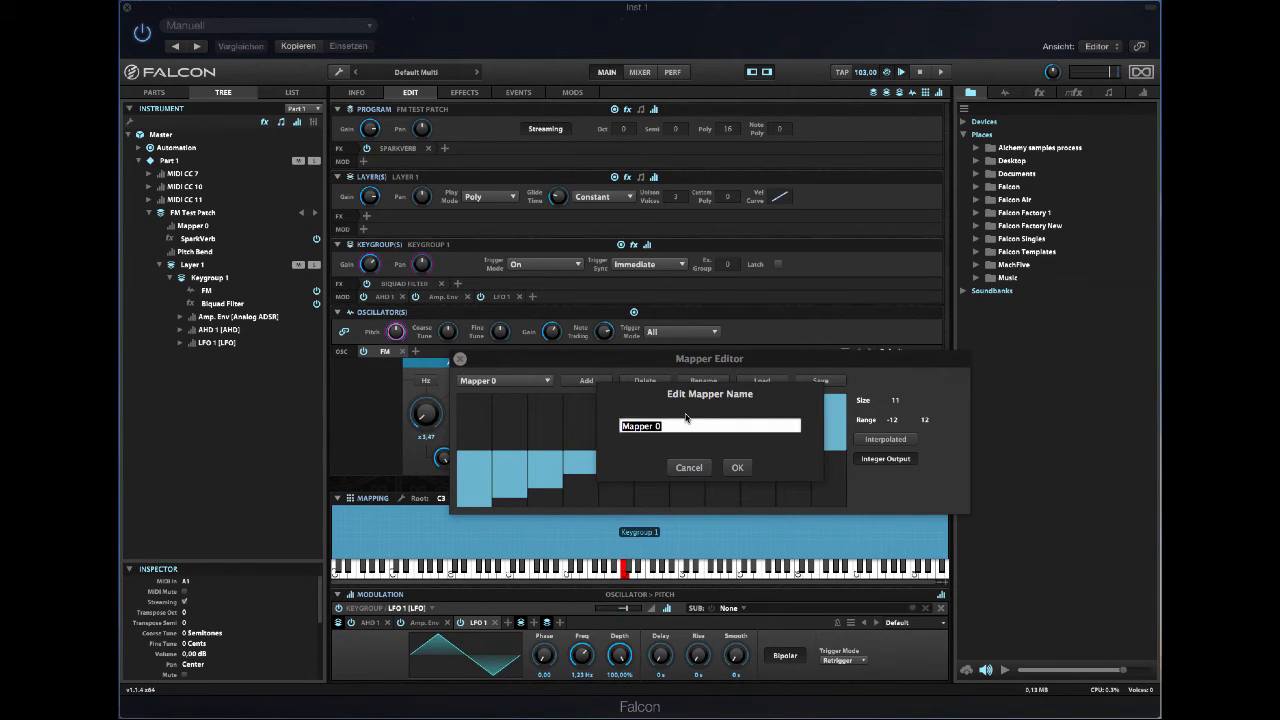
type("Pentatno")
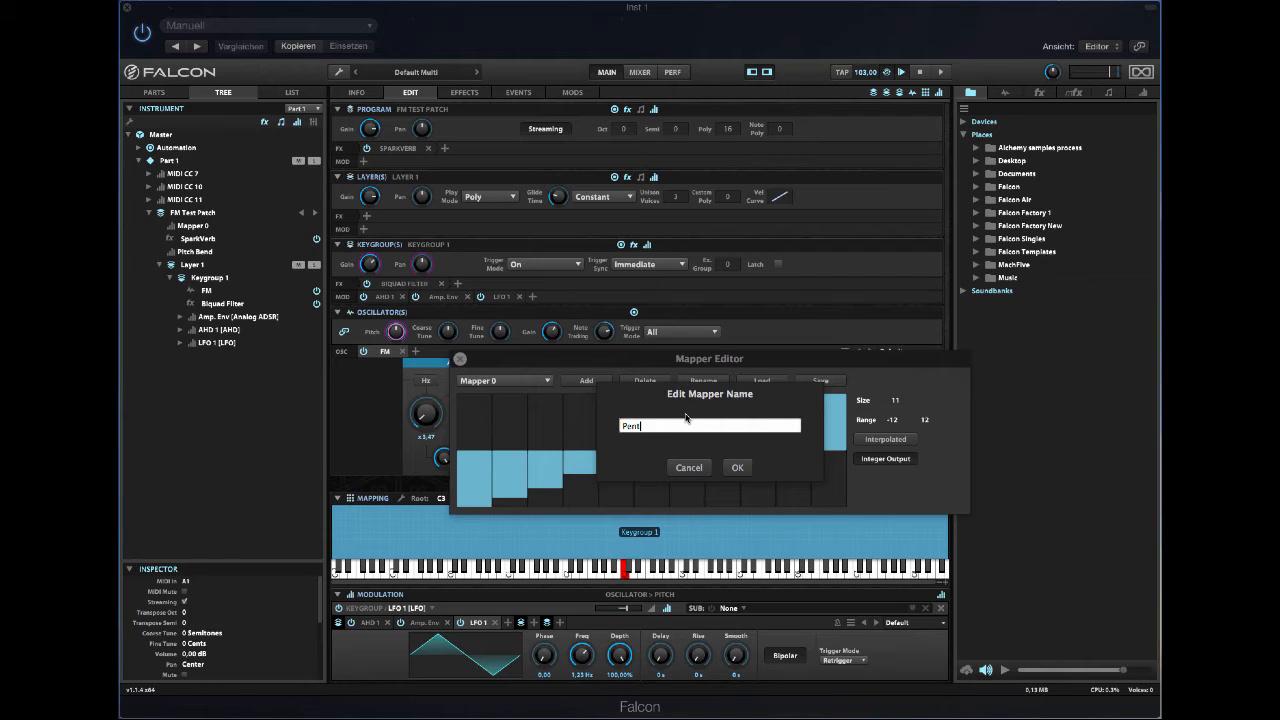
type("atonic")
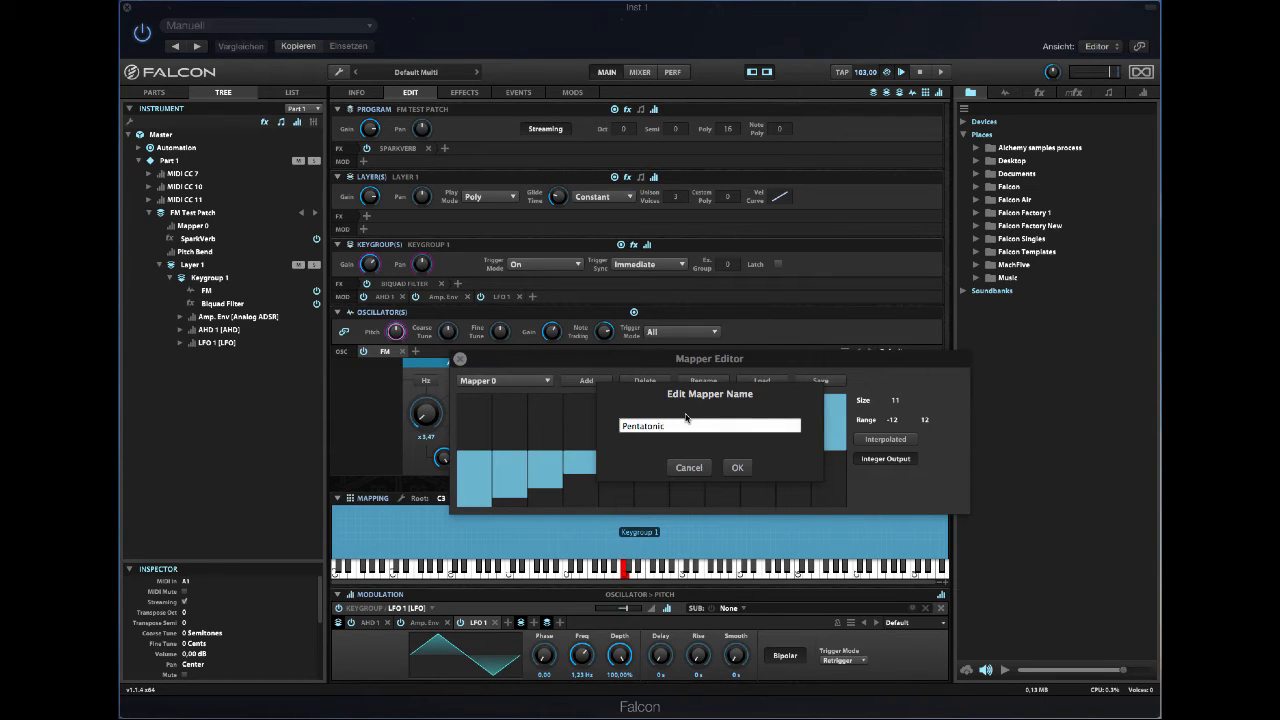
type("01")
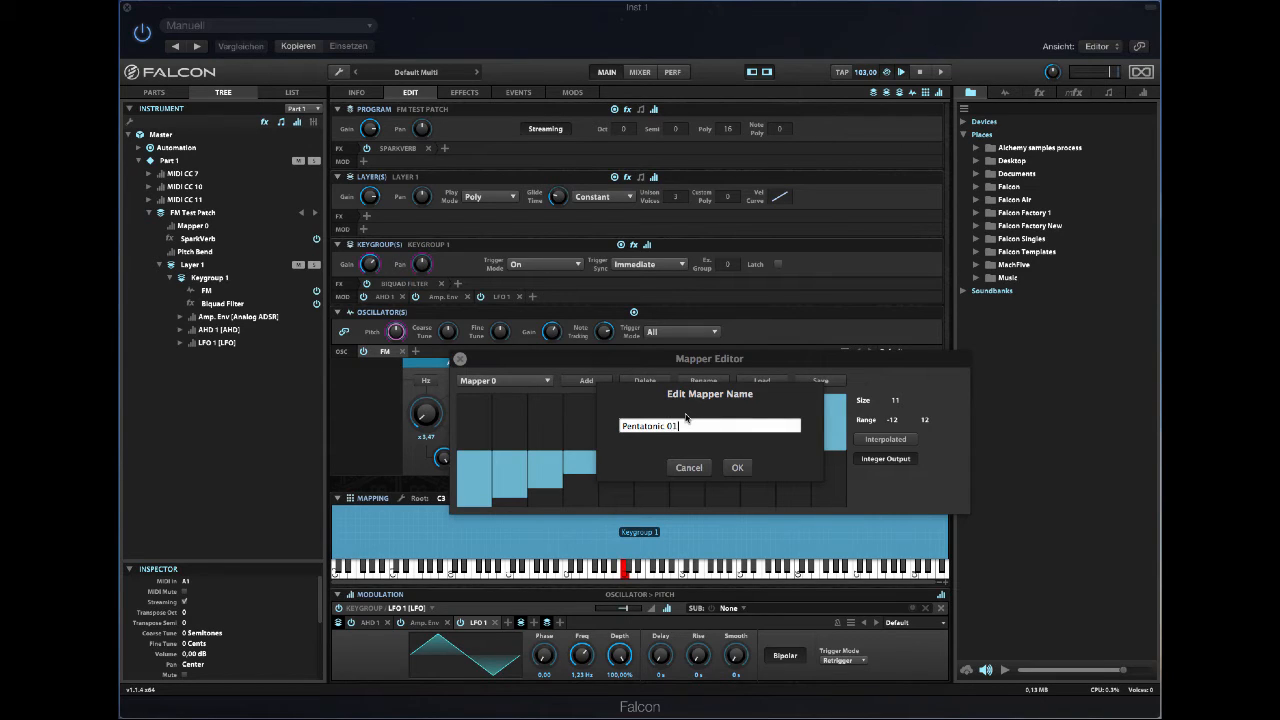
left_click(737, 467)
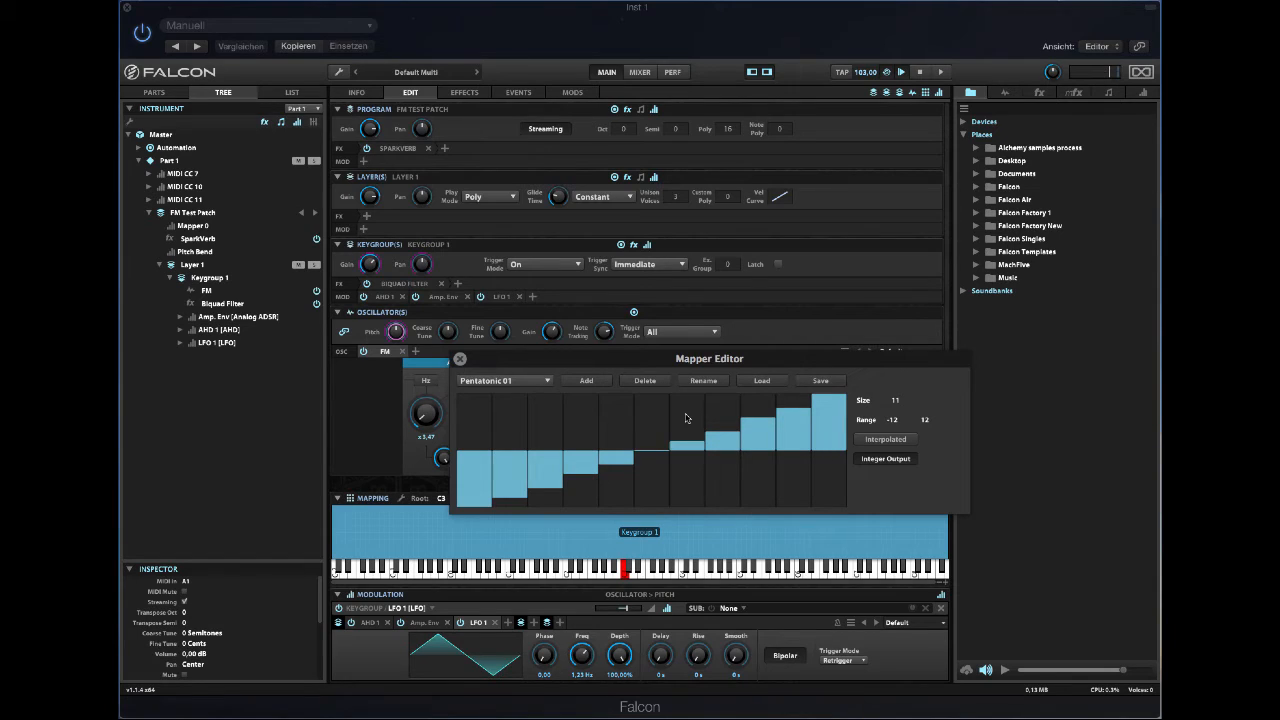
mouse_move(515, 411)
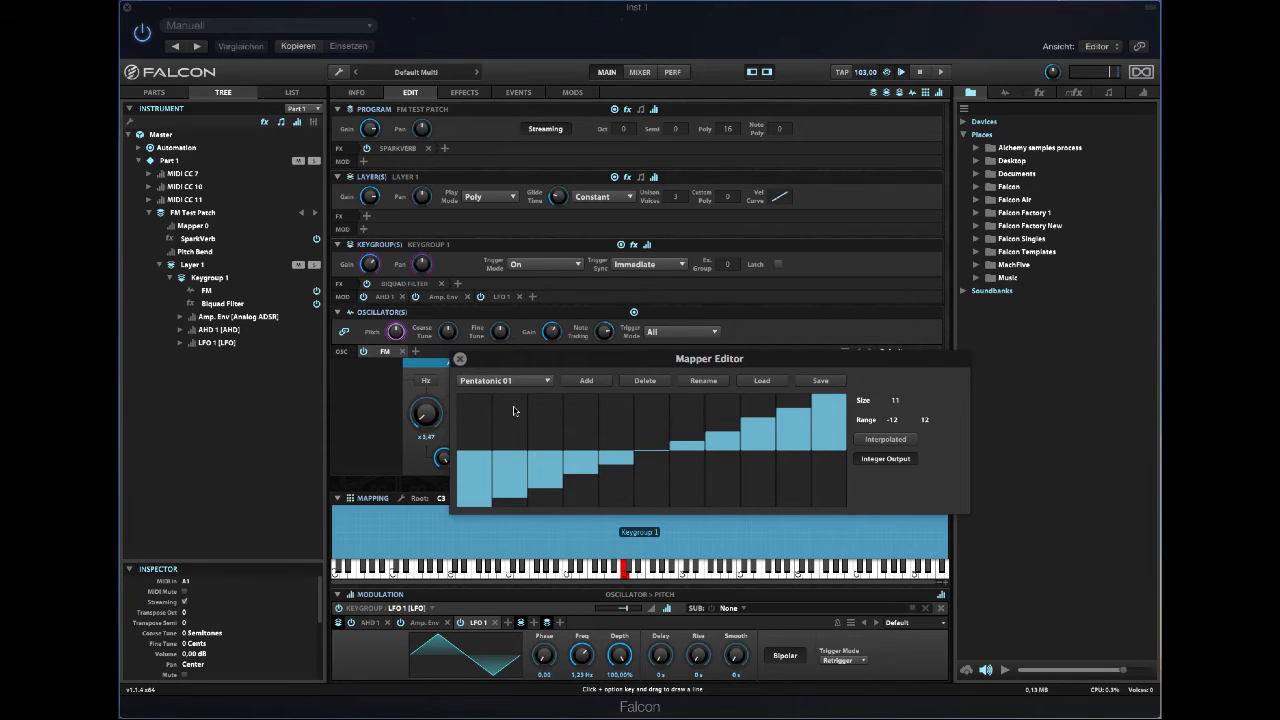
- Close the Mapper Editor
left_click(459, 358)
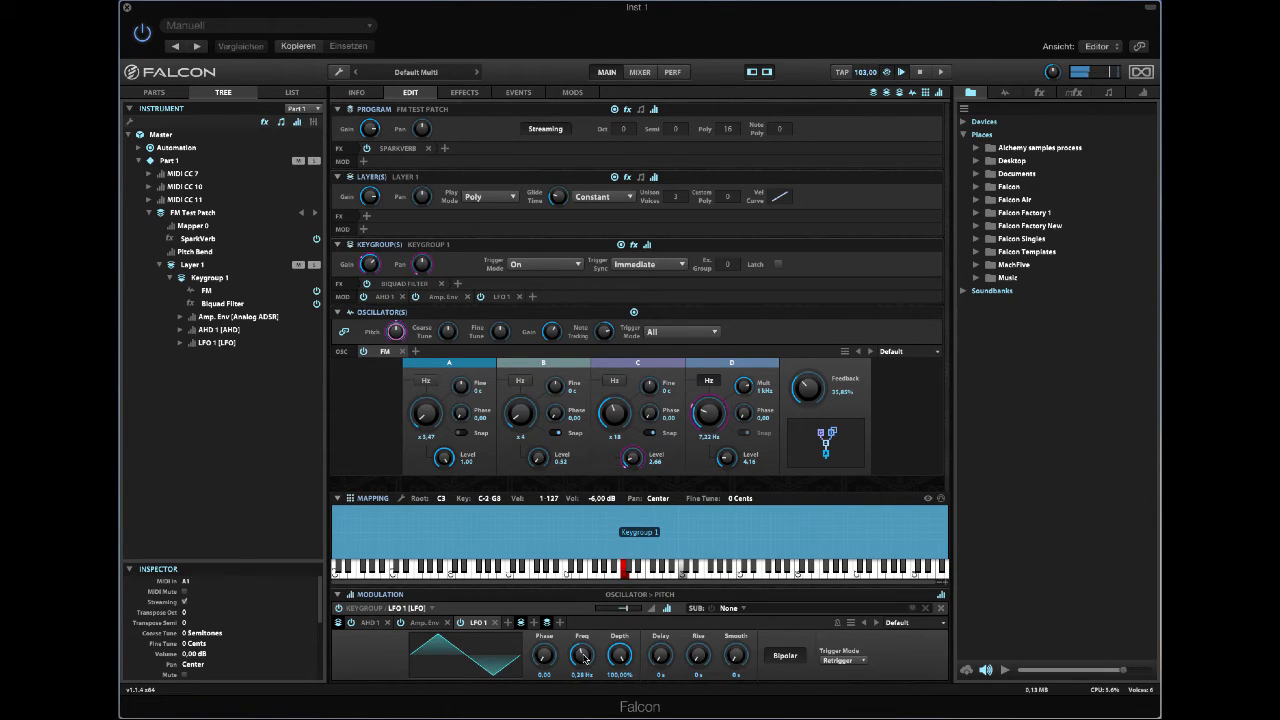
- Raise the pitch LFO rate and lock it to the song tempo
left_click_drag(583, 656, 583, 620)
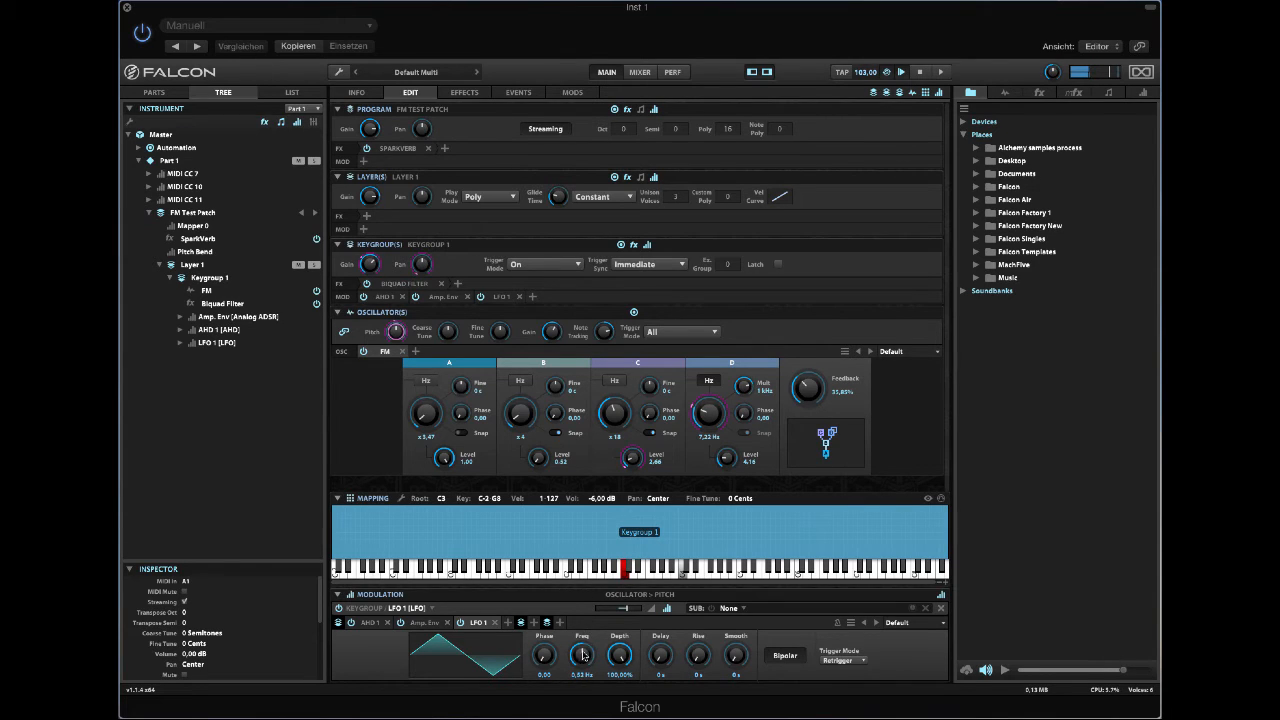
mouse_move(457, 658)
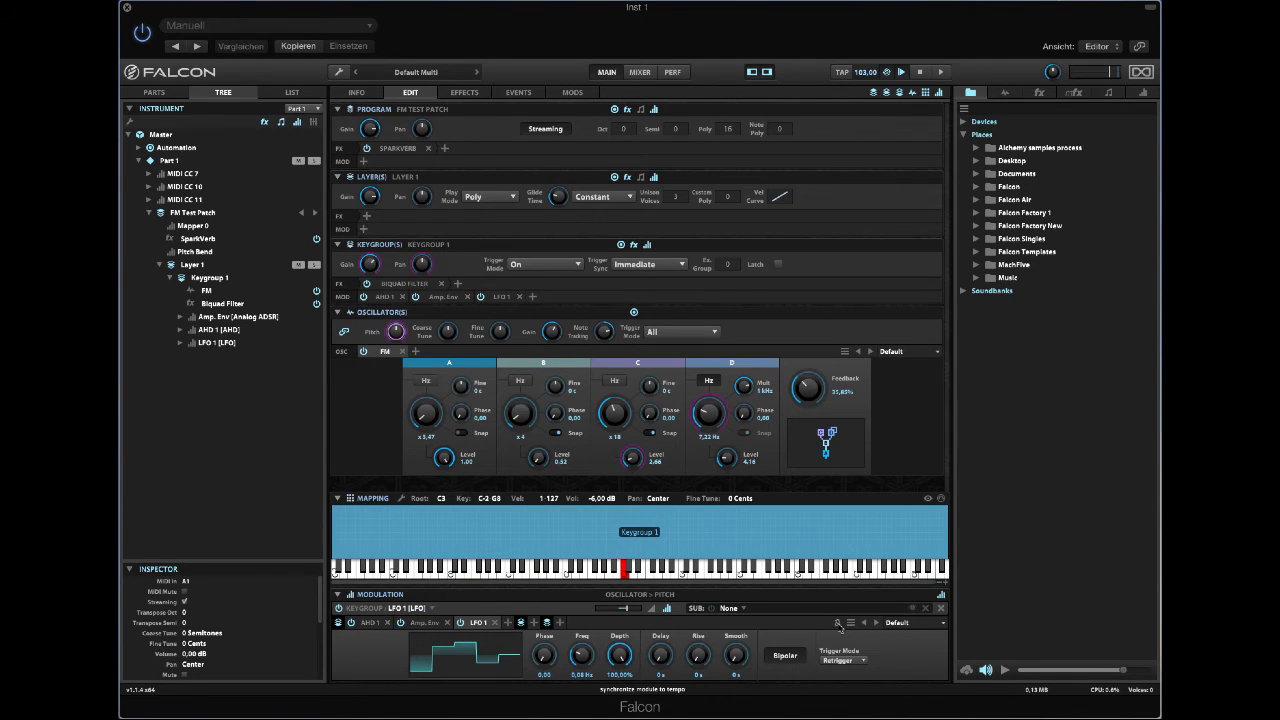
left_click(582, 655)
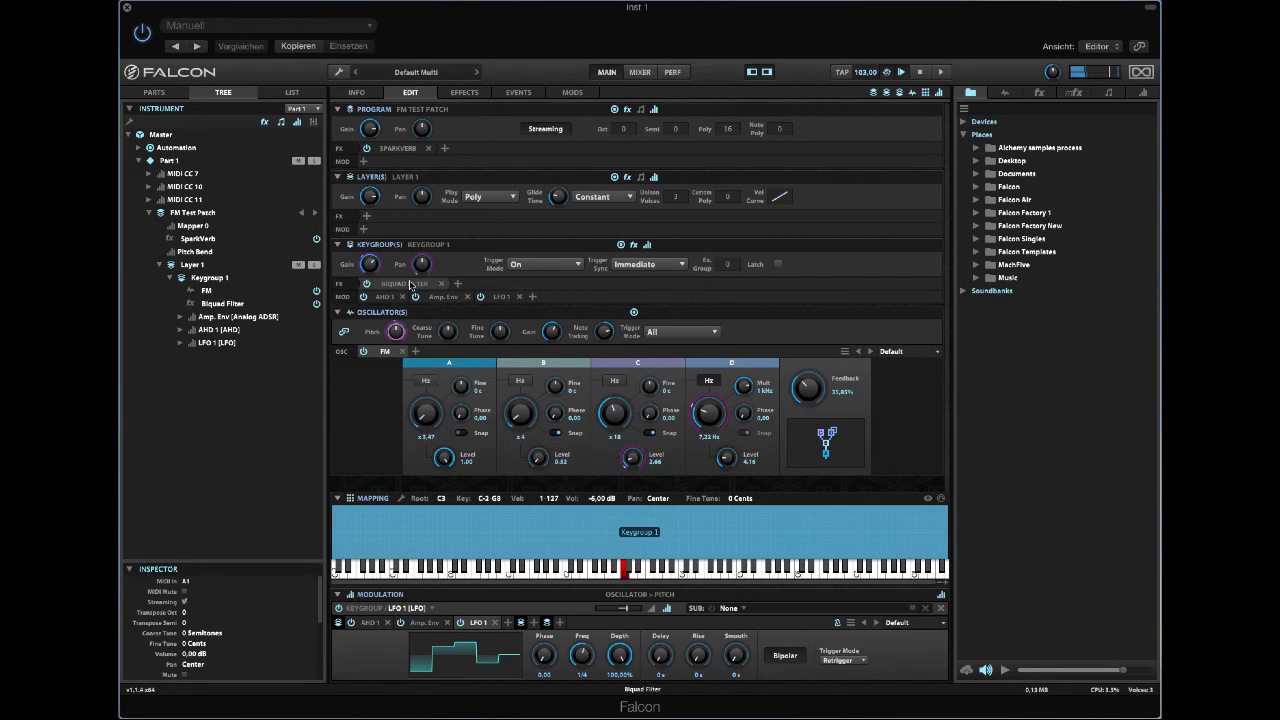
mouse_move(397, 331)
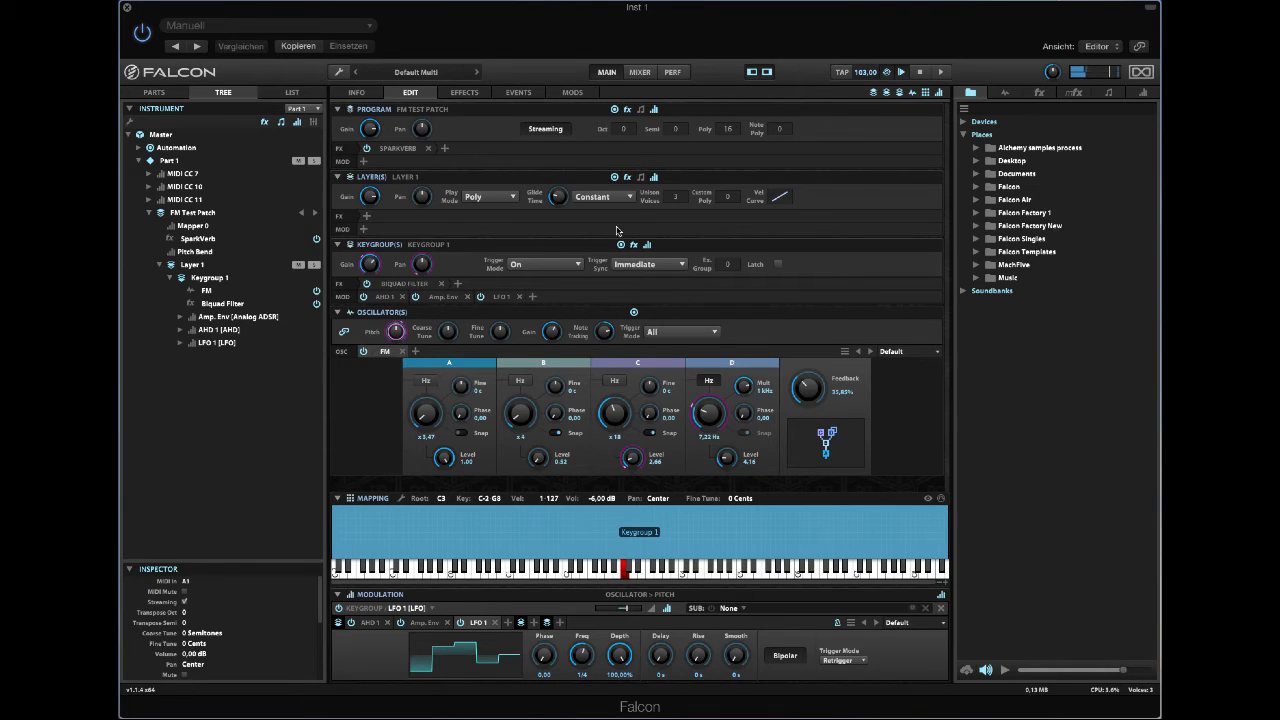
mouse_move(675, 201)
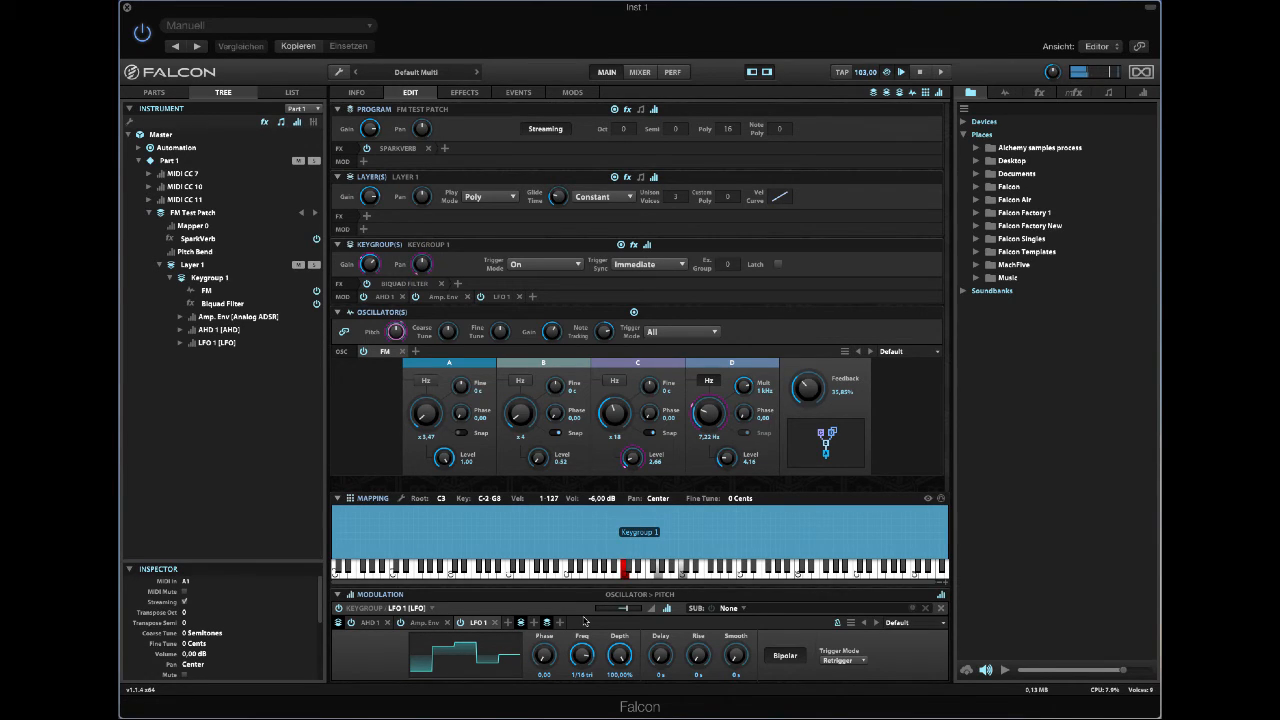
mouse_move(592, 625)
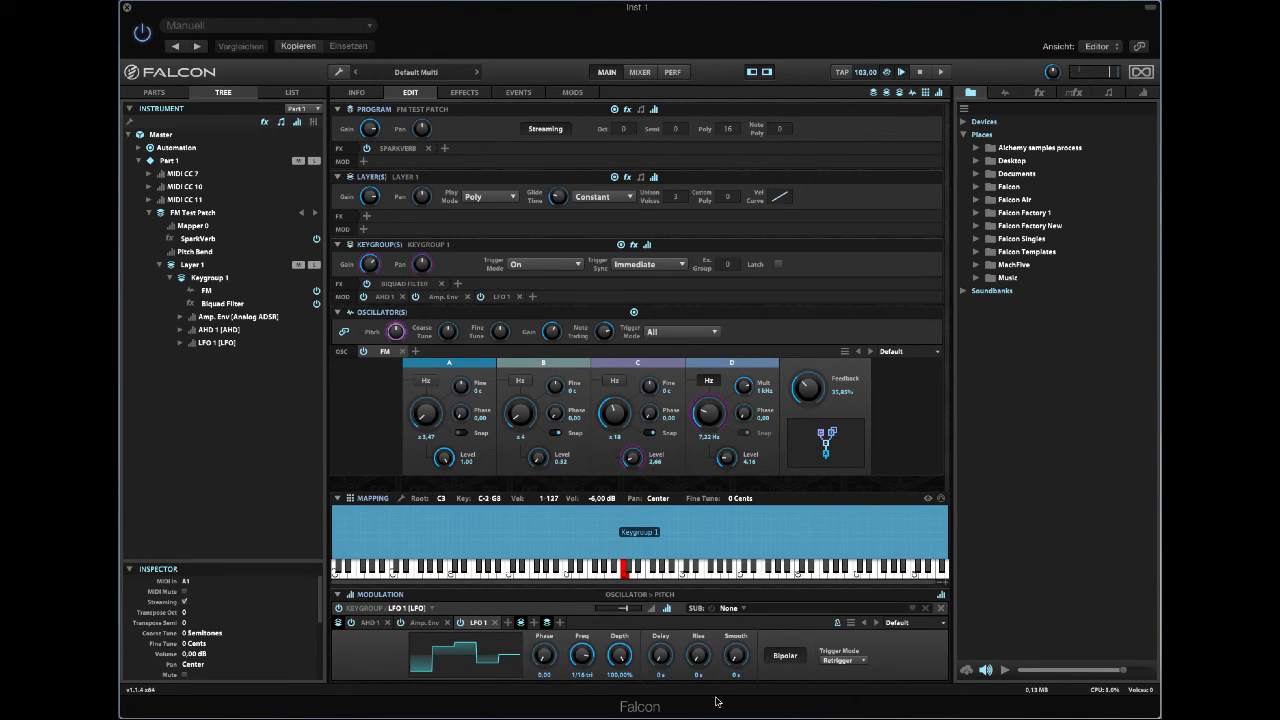
- Set MIDI CC 1 as the sub-modulation source scaling the pitch LFO
left_click(730, 608)
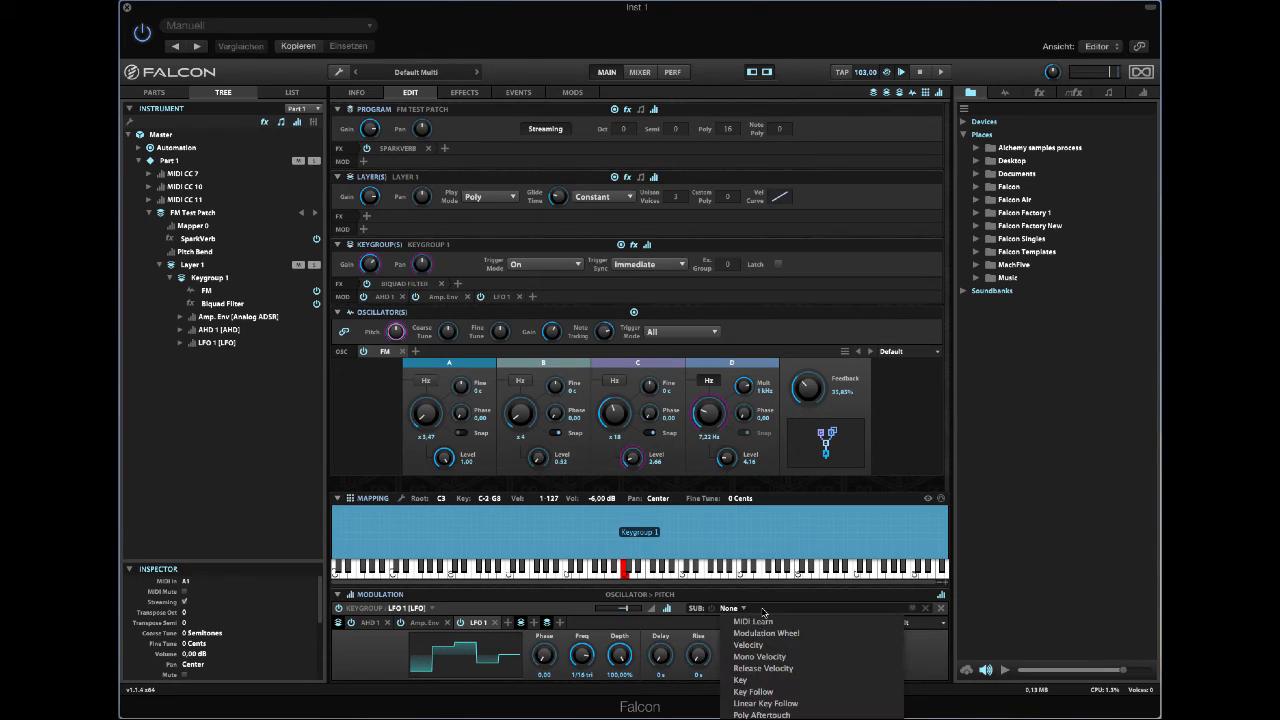
left_click(753, 621)
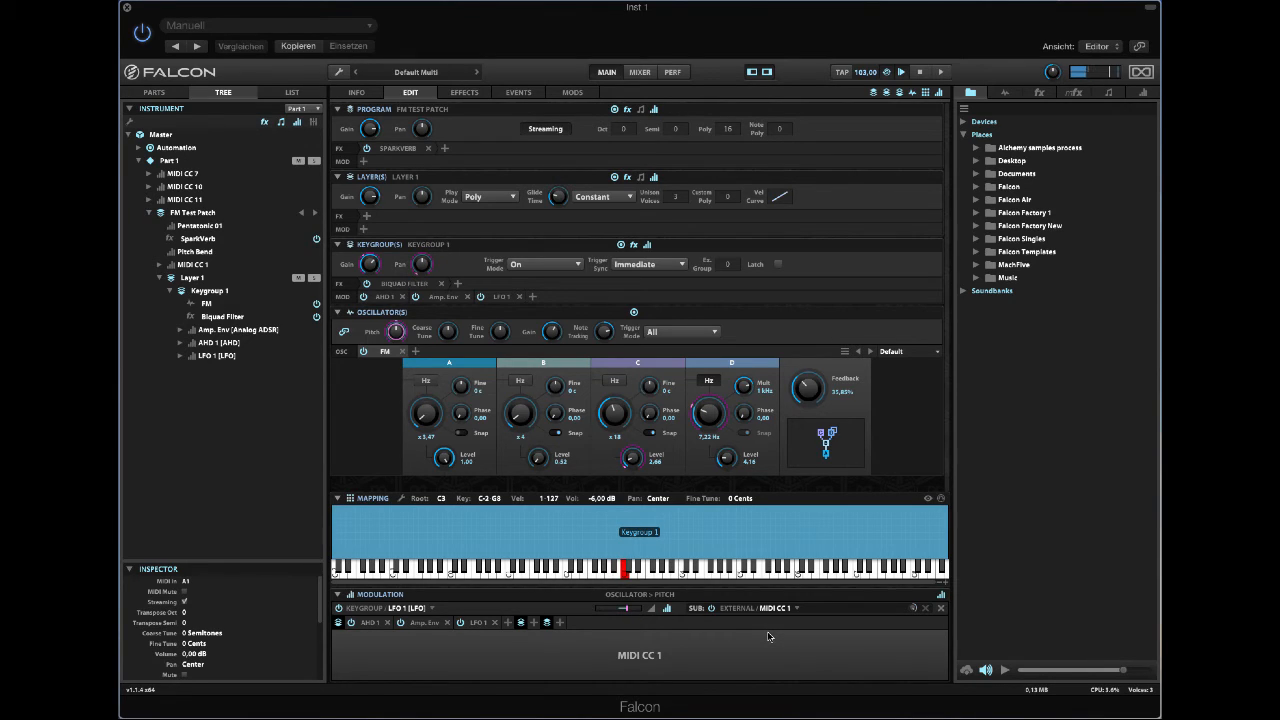
mouse_move(775, 620)
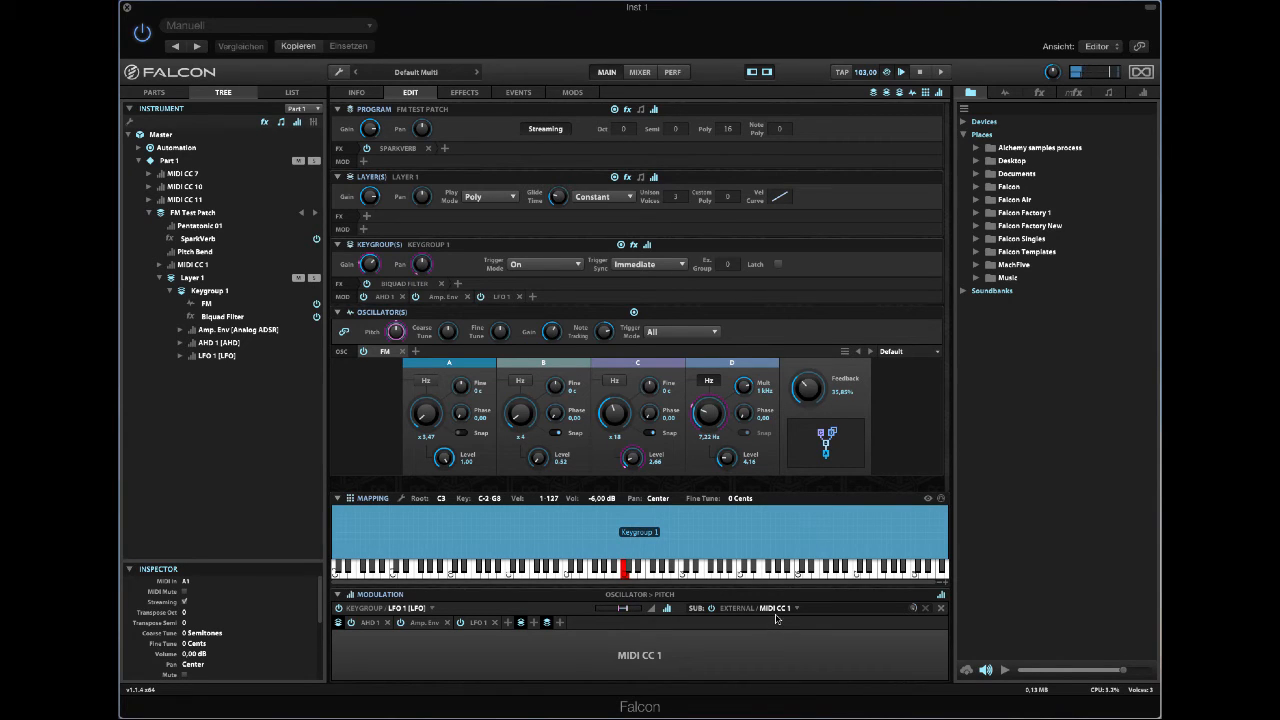
left_click(775, 608)
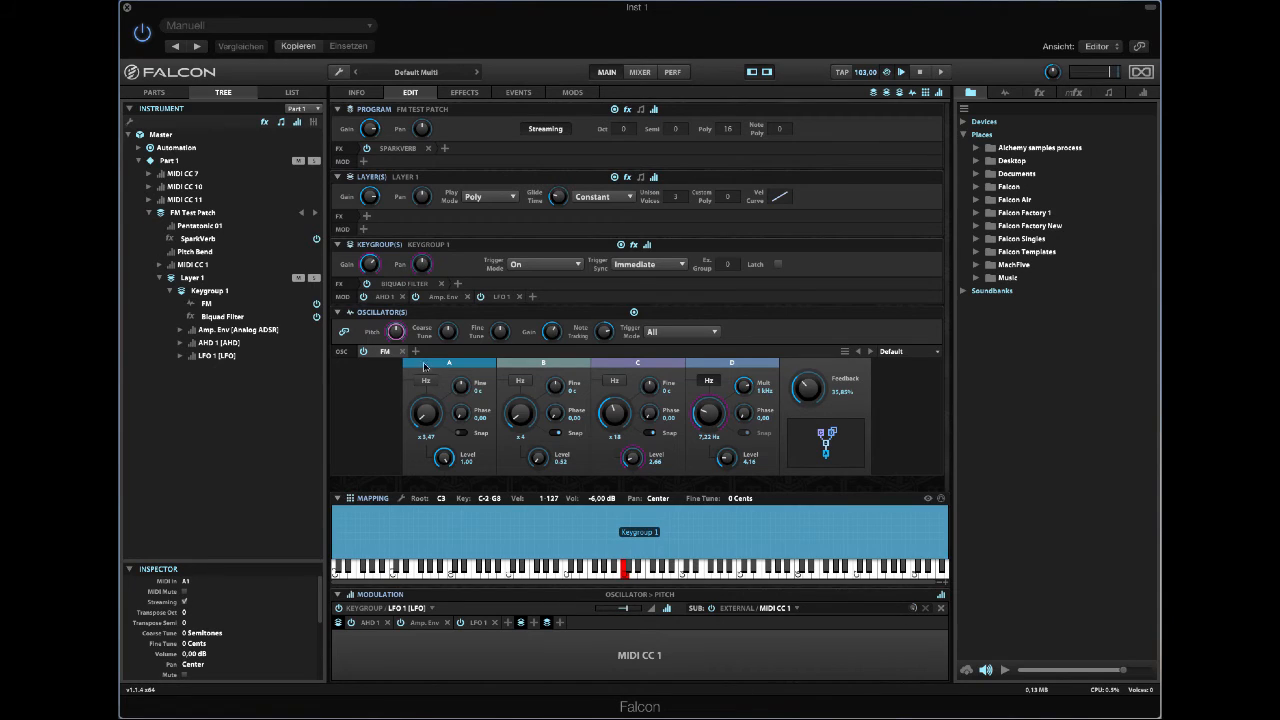
- Add a new step envelope as a second modulator of oscillator pitch
right_click(399, 331)
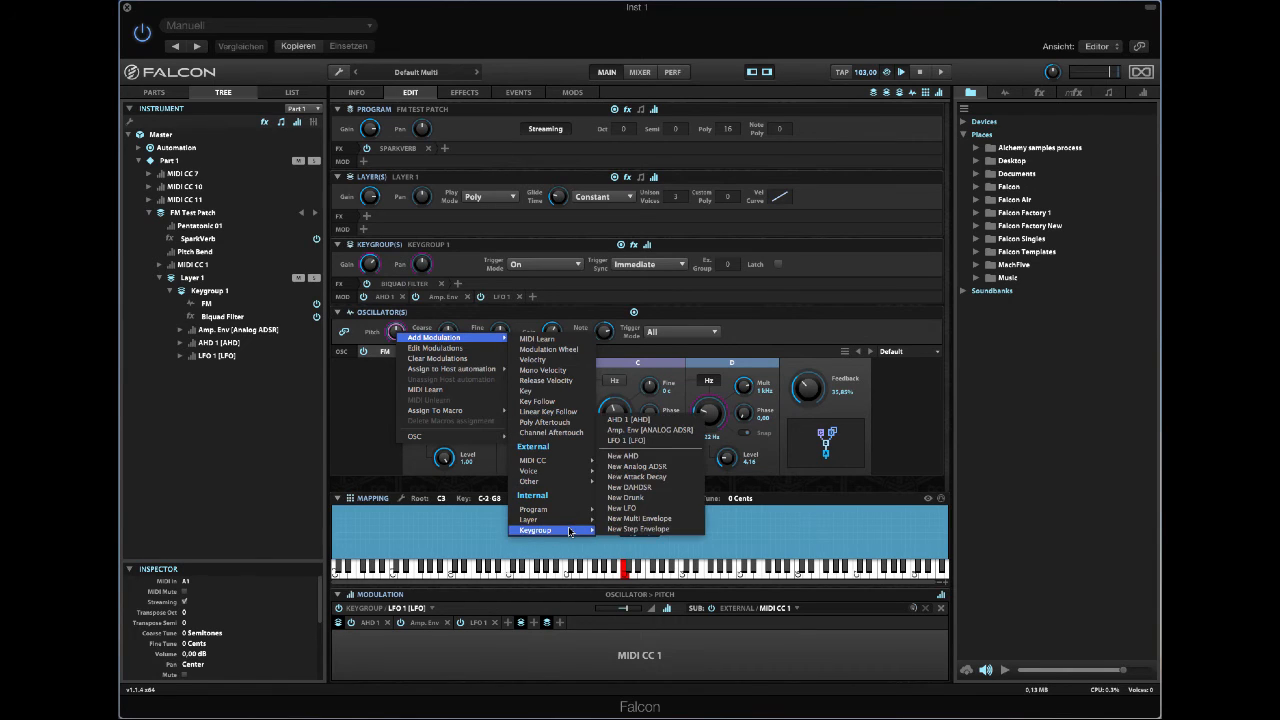
left_click(637, 529)
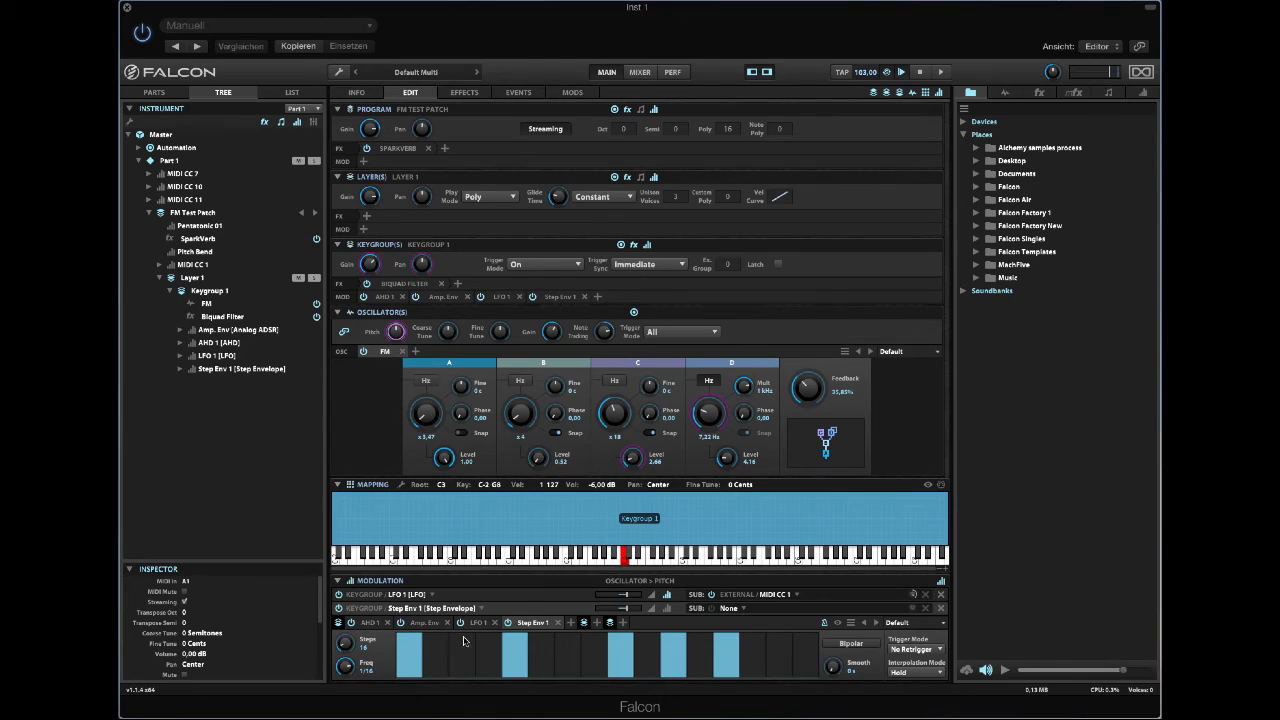
mouse_move(748, 622)
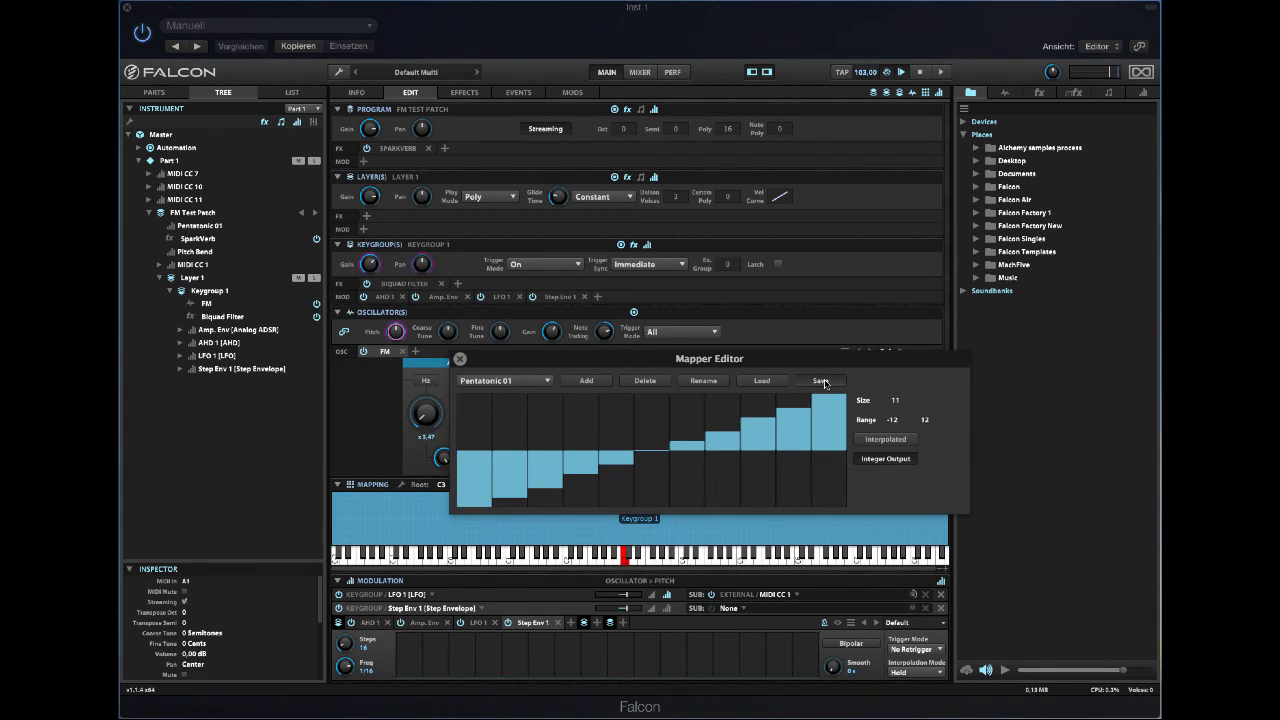
- Save the Pentatonic 01 mapper to a file named 'Penta01'
left_click(822, 380)
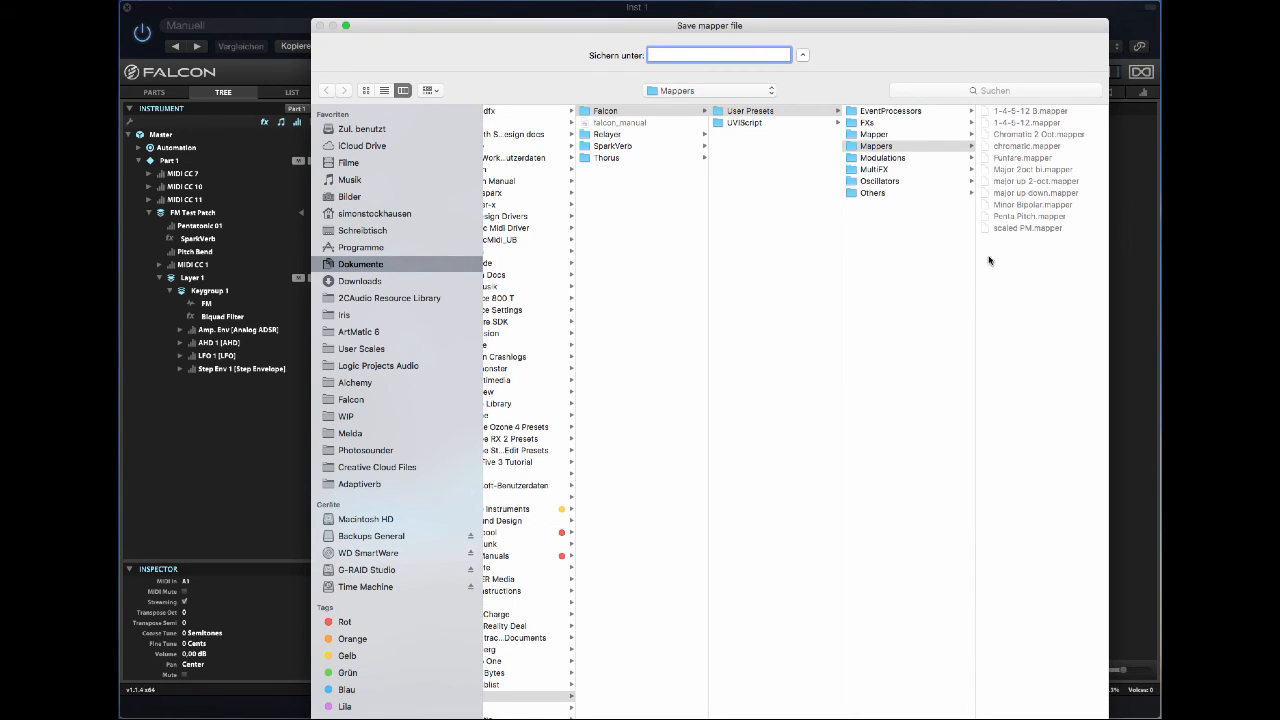
left_click(718, 55)
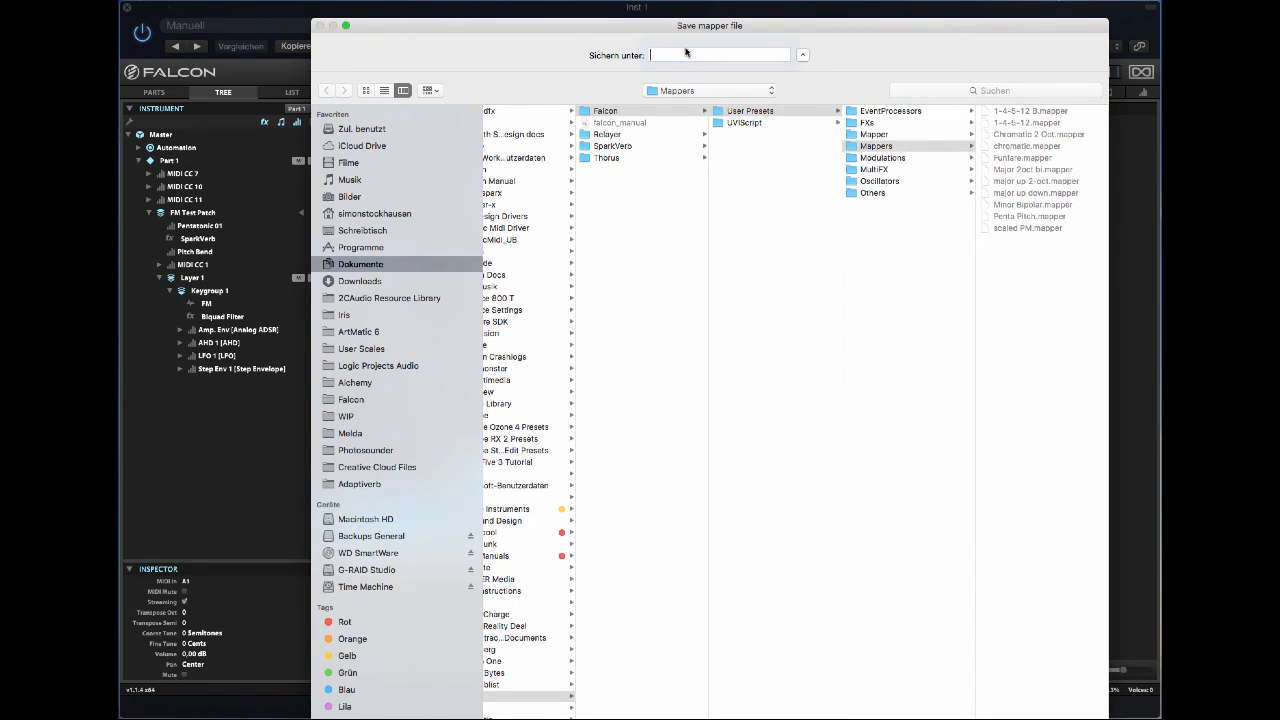
left_click(718, 55)
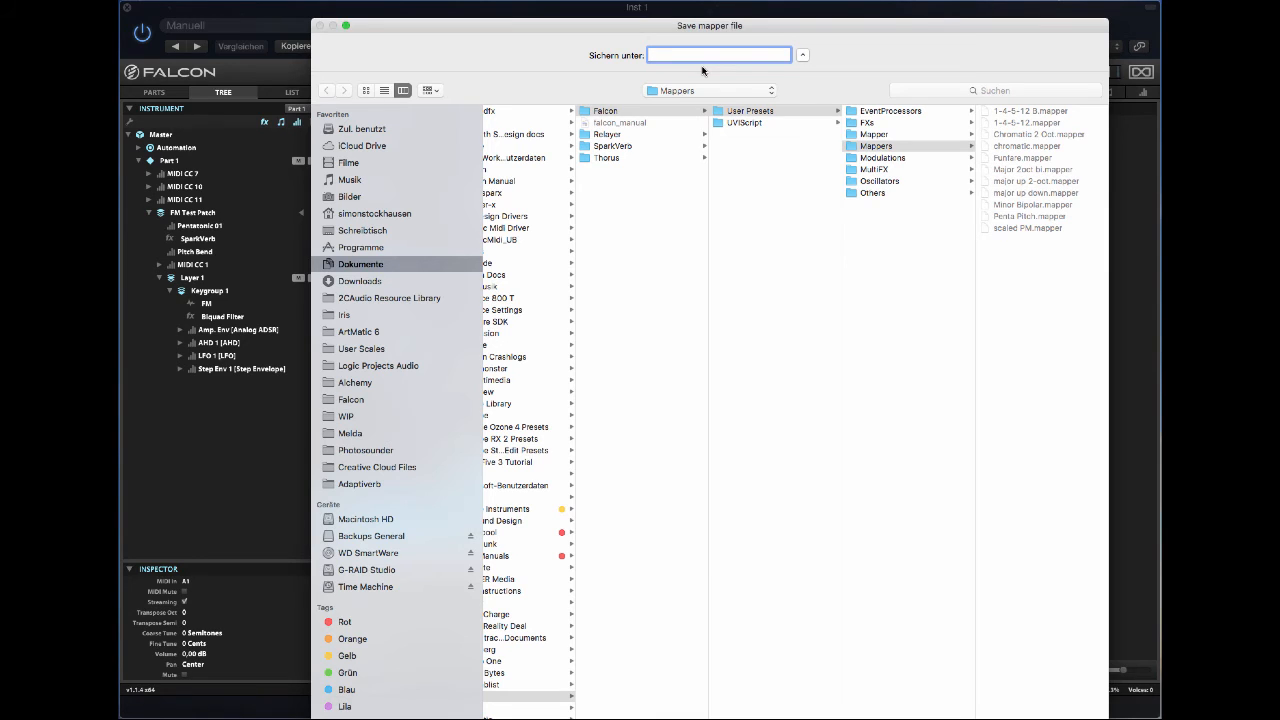
type("Penta")
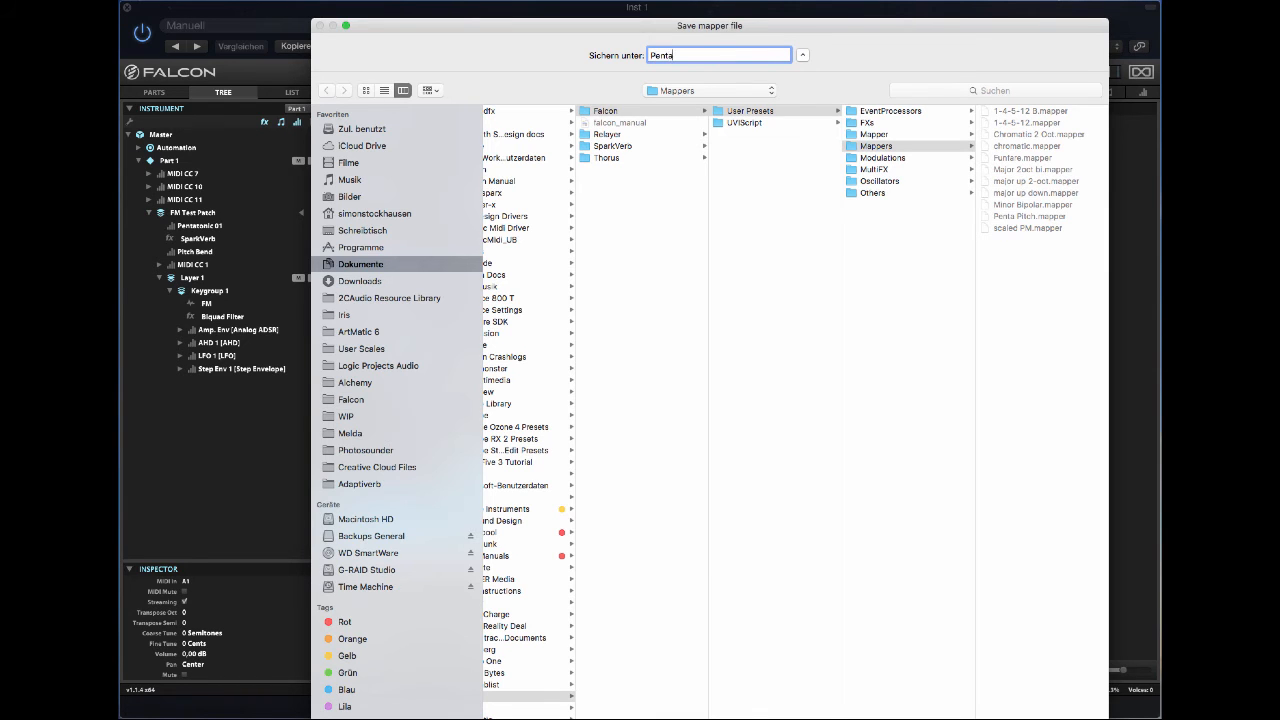
type("01")
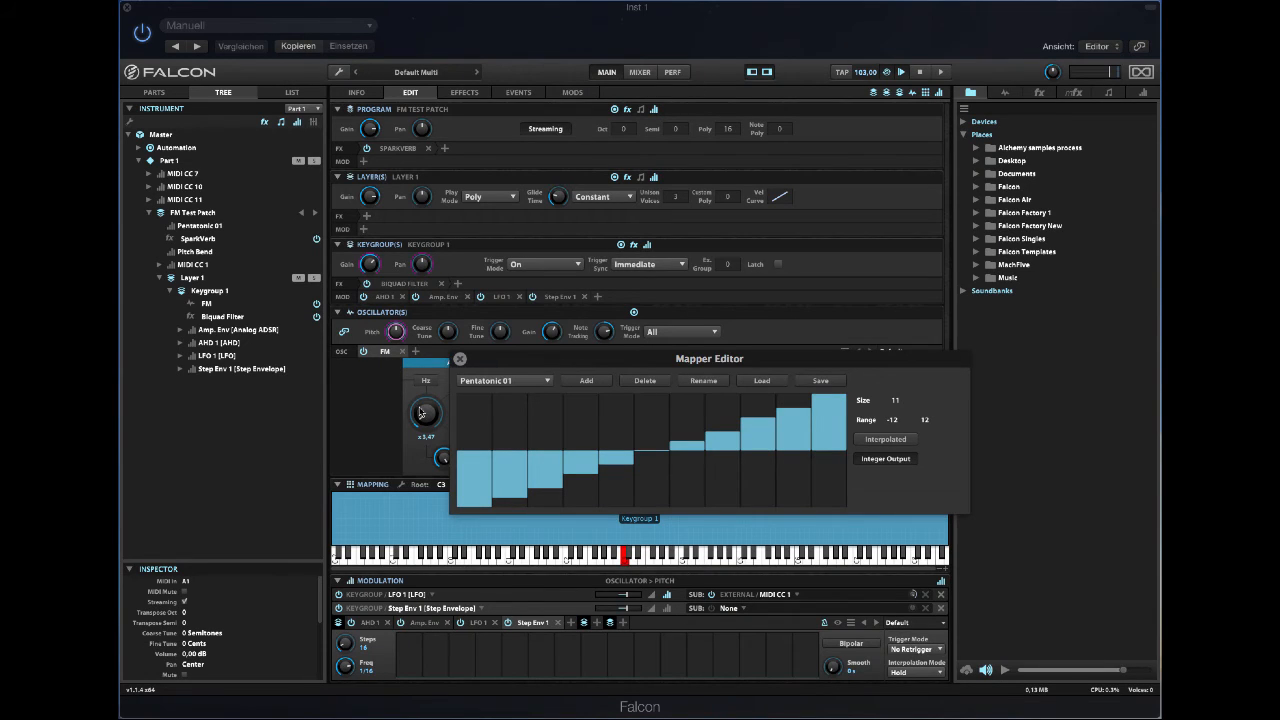
left_click(459, 358)
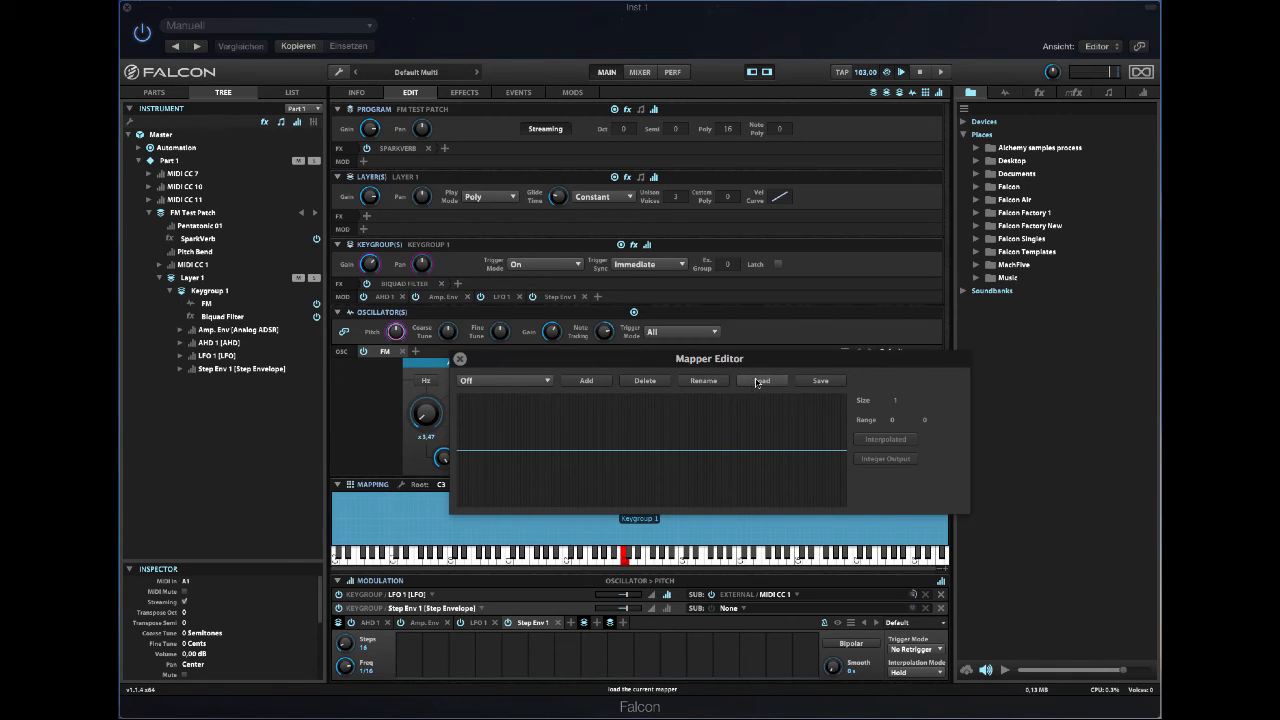
- Select Pentatonic 01 from the saved mappers and close the Mapper Editor
left_click(500, 380)
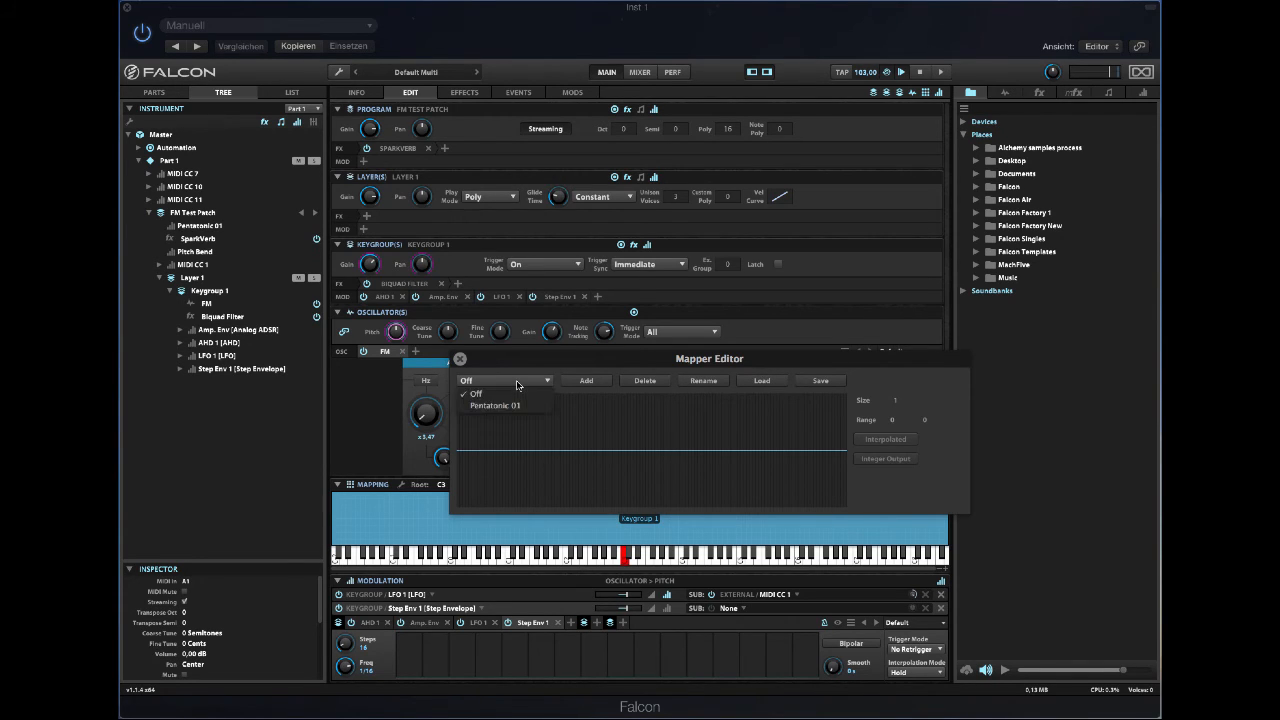
left_click(495, 405)
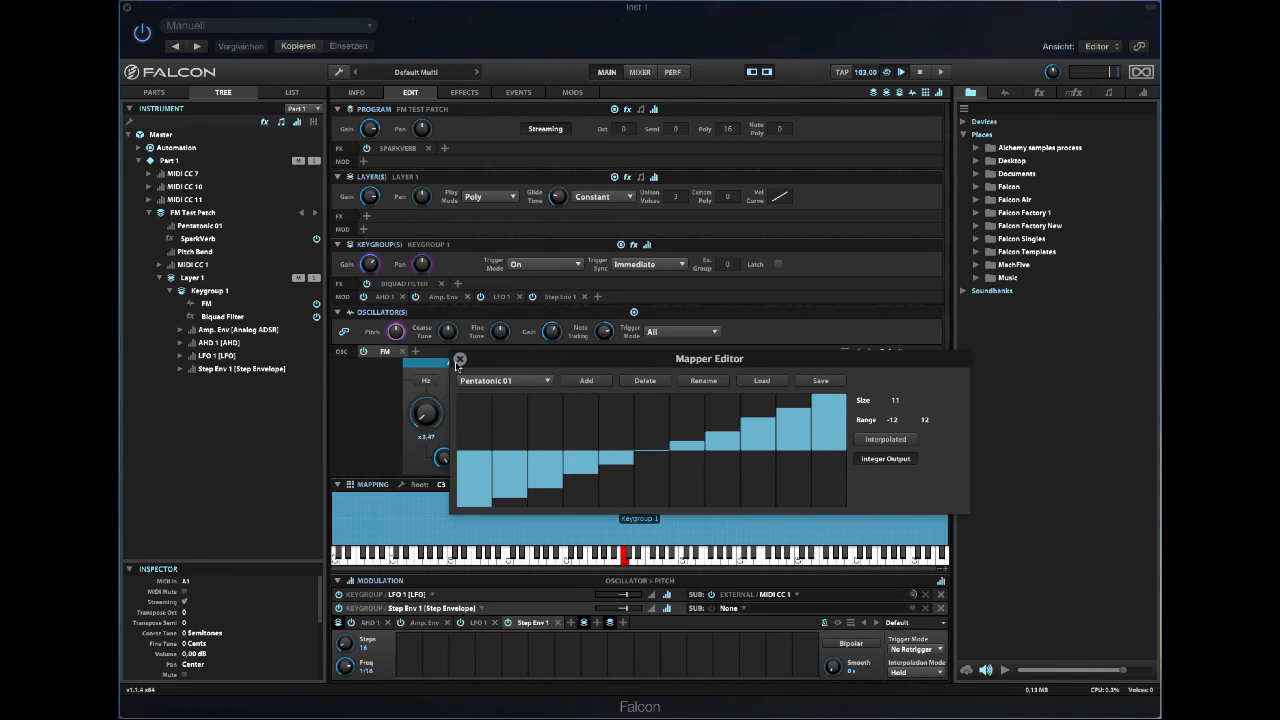
left_click(460, 359)
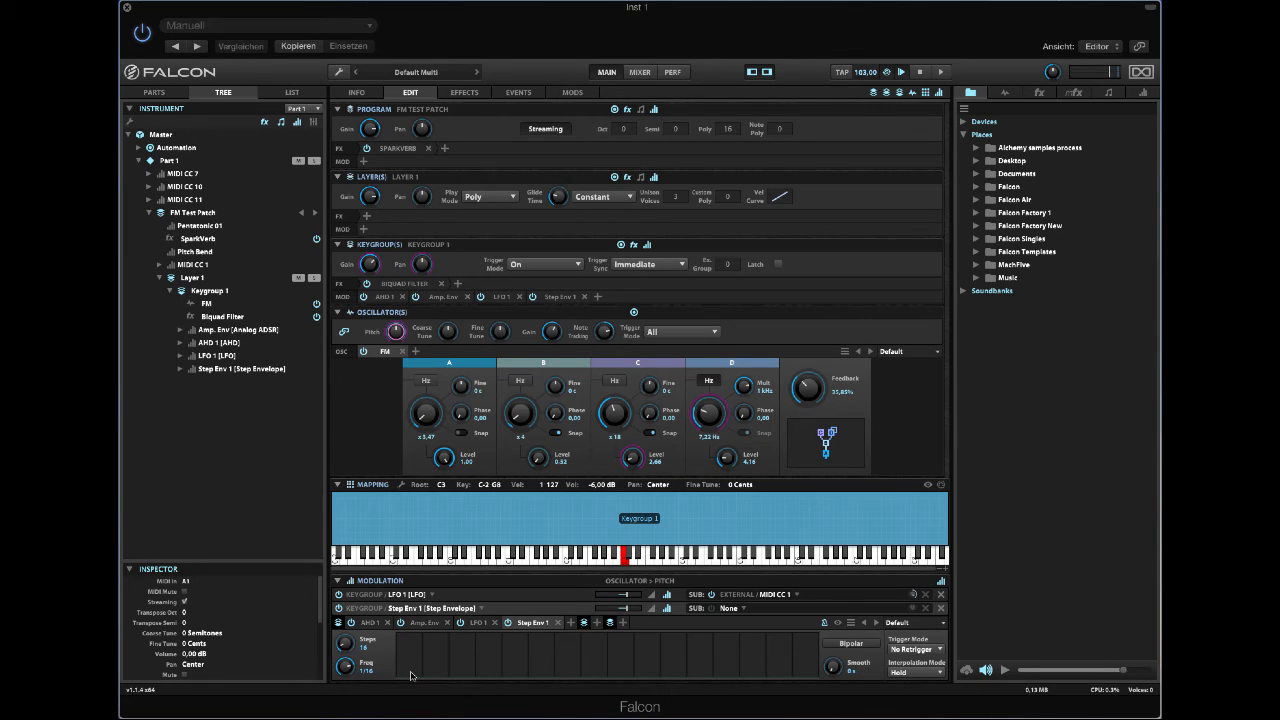
- Draw step values into the Step Env 1 grid
left_click(410, 670)
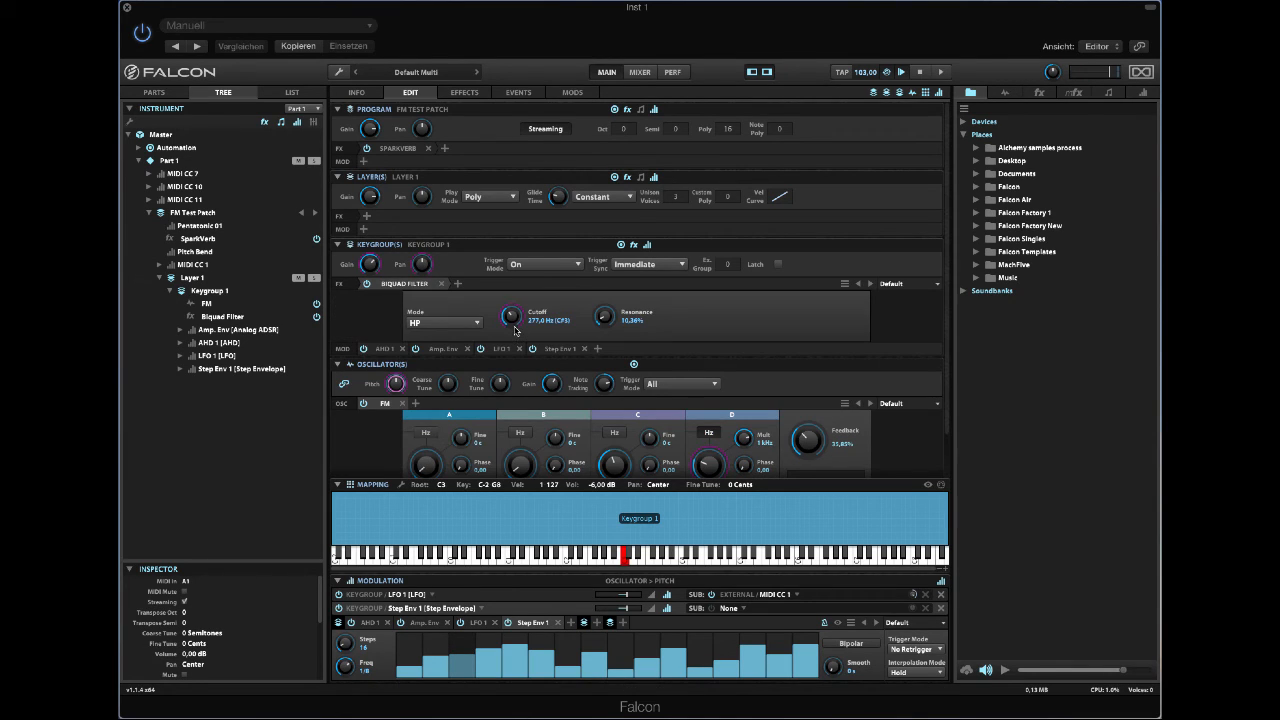
- Add Step Env 1 as a cutoff modulation source and raise resonance to about 63%
right_click(510, 316)
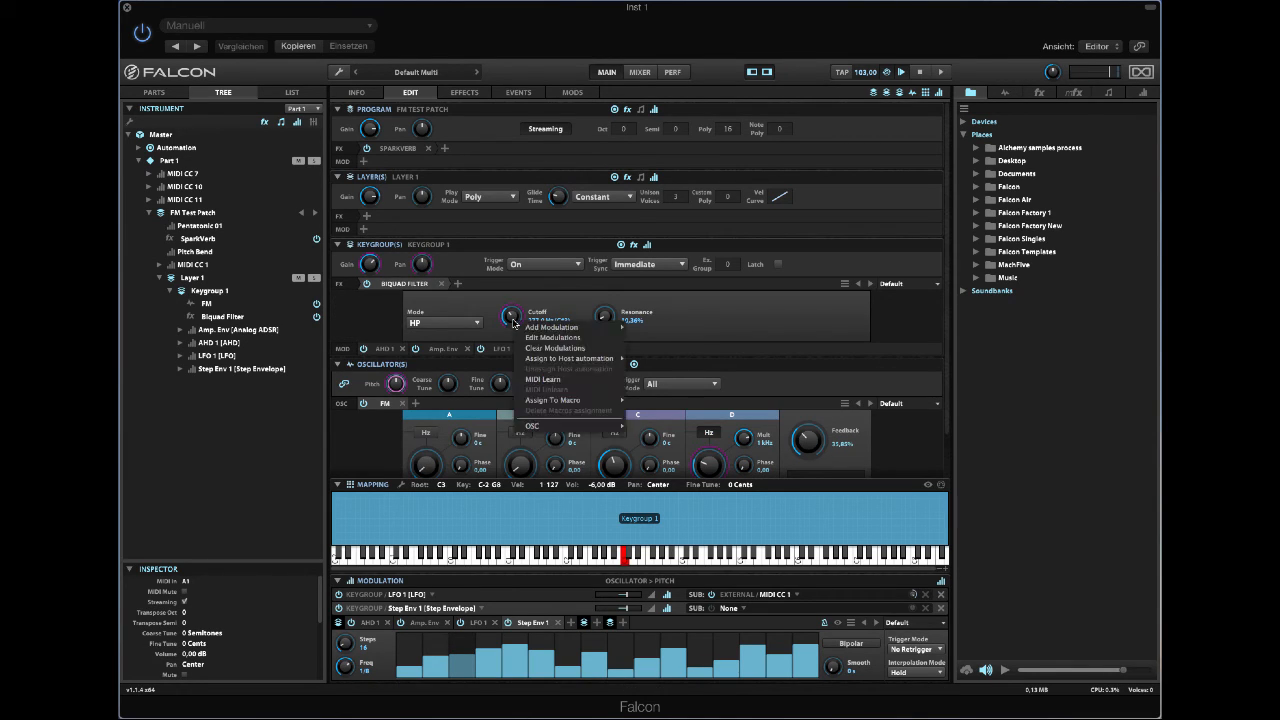
left_click(551, 327)
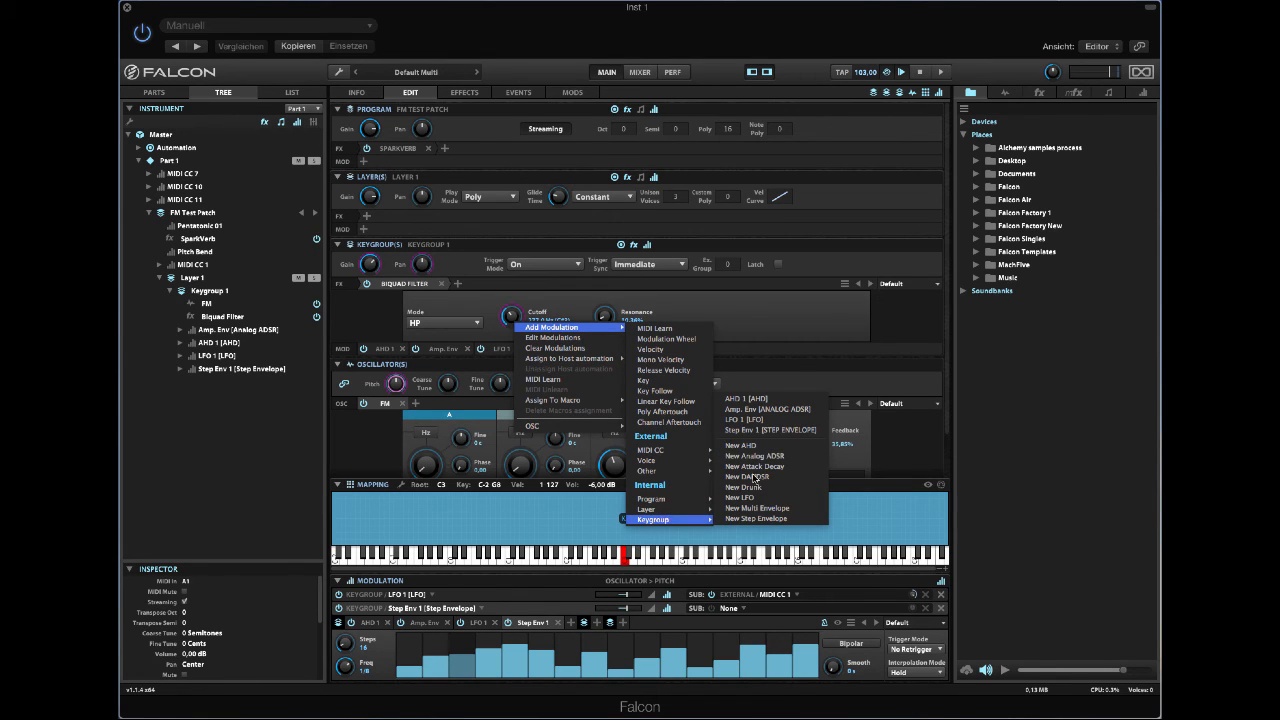
left_click(666, 401)
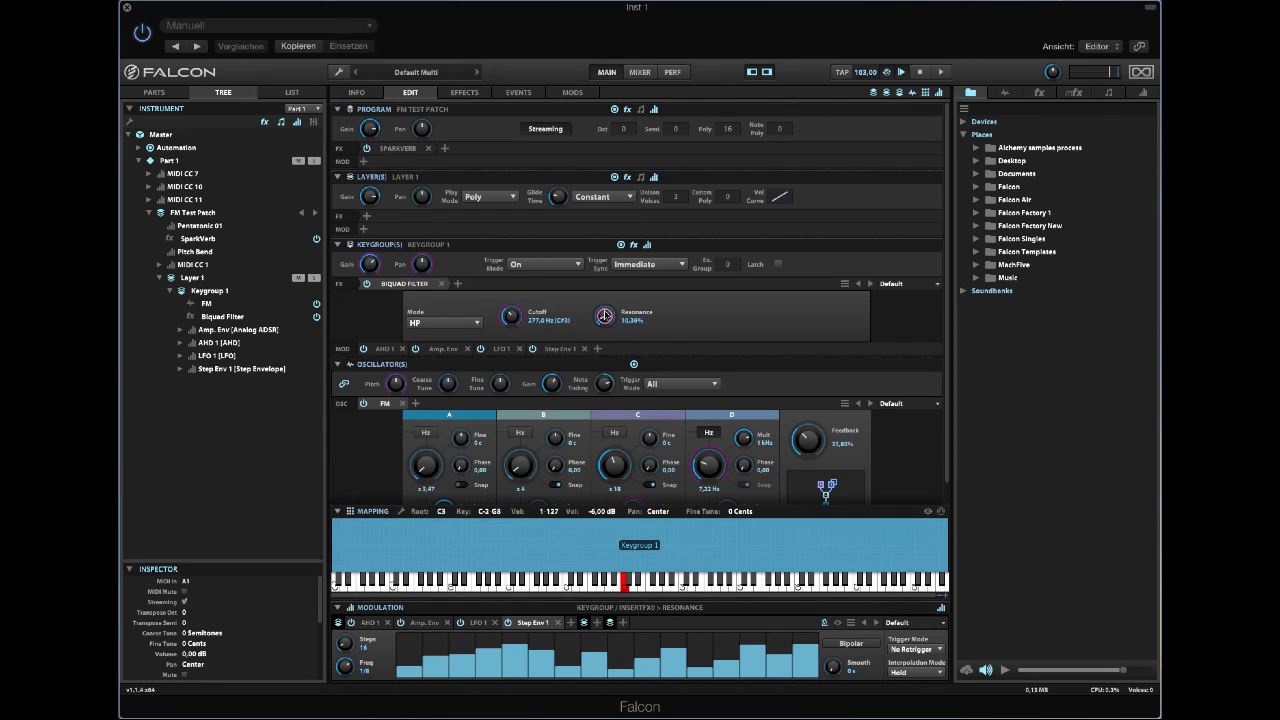
left_click_drag(604, 315, 604, 290)
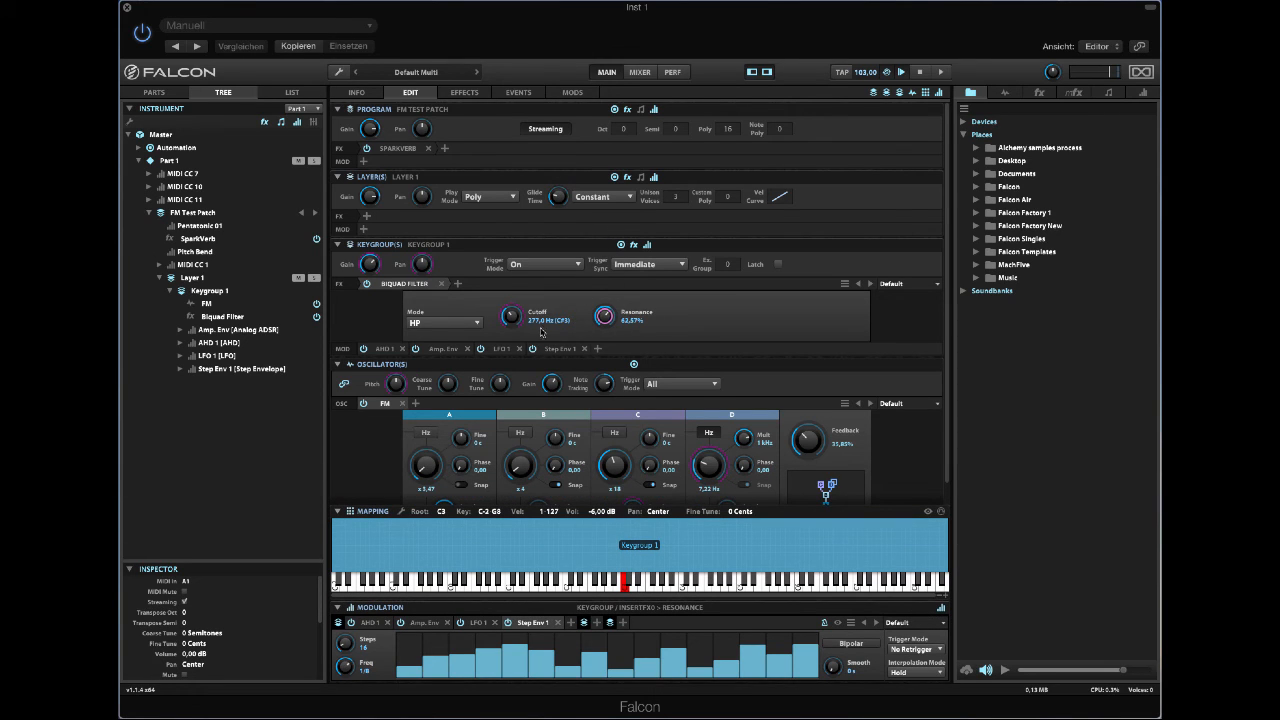
- Route the cutoff's step envelope modulation through the Pentatonic 01 mapper
left_click(510, 315)
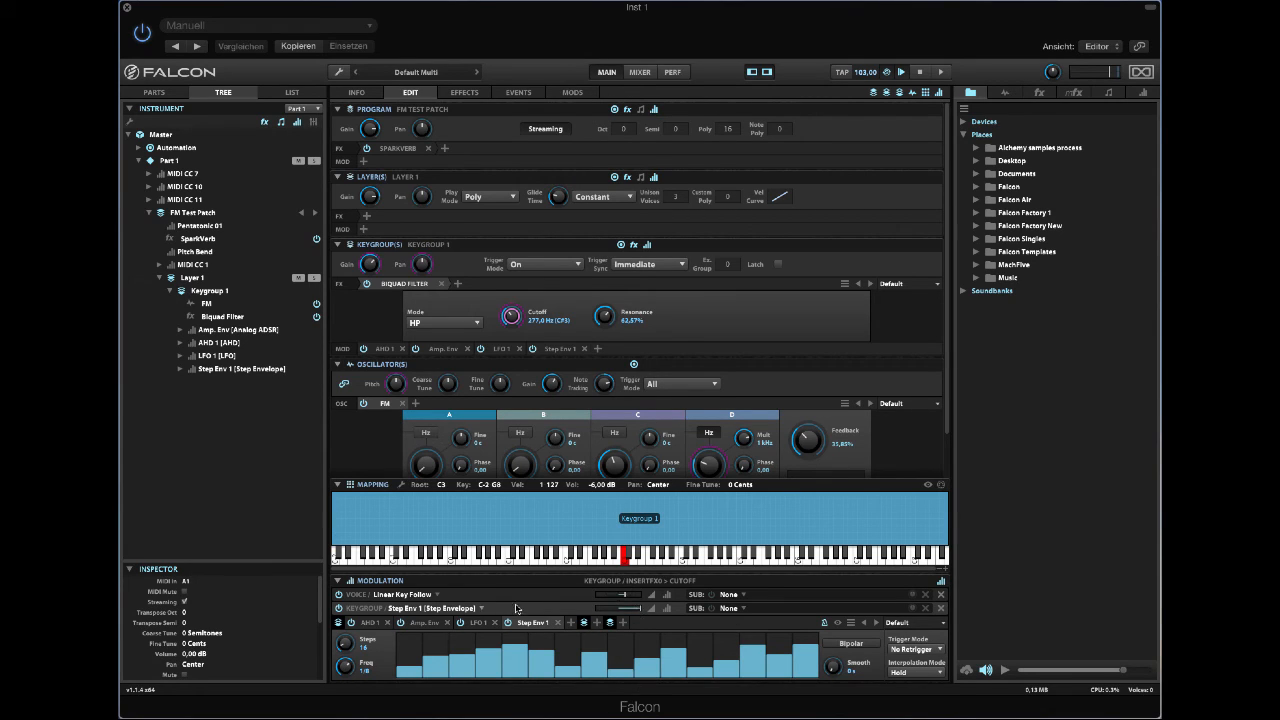
mouse_move(578, 487)
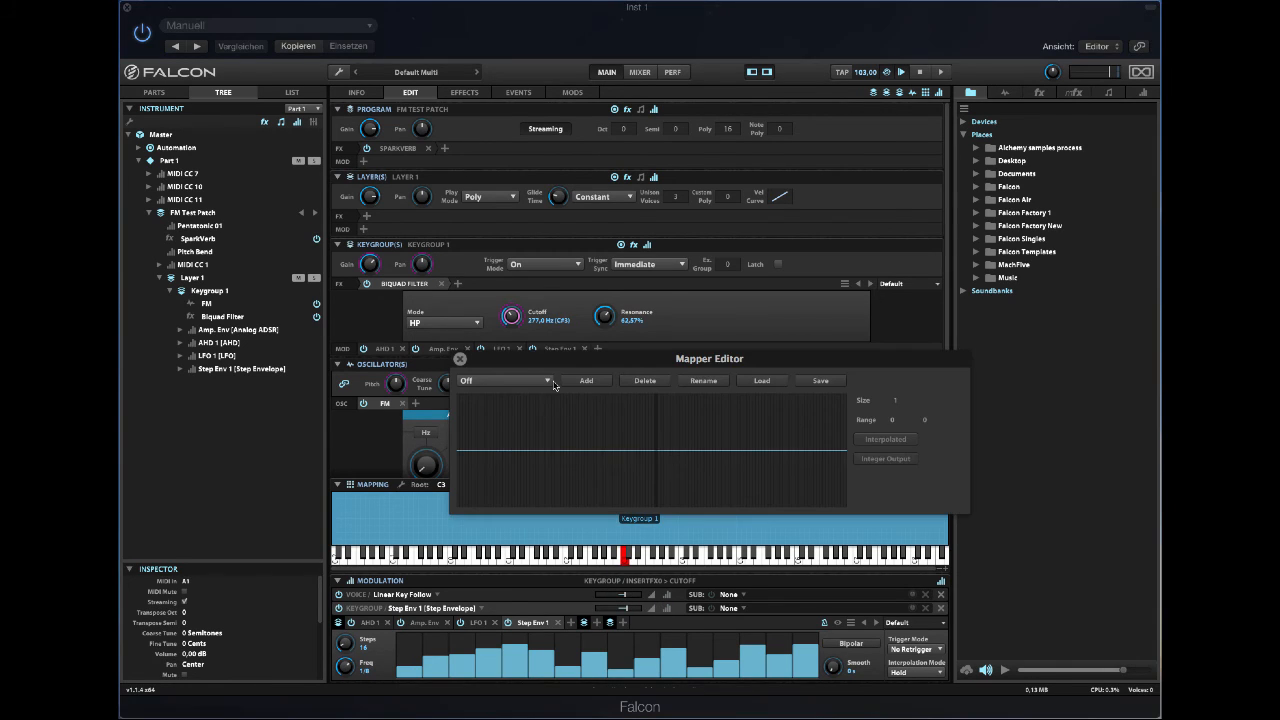
left_click(504, 380)
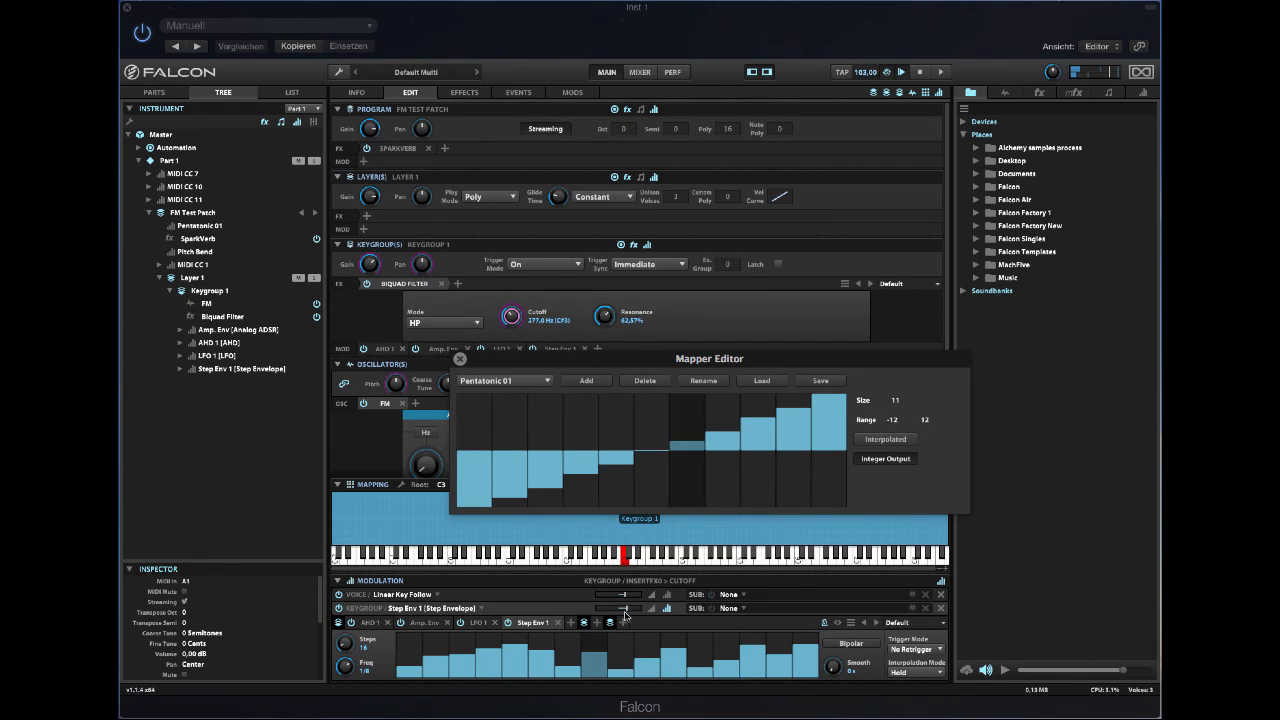
mouse_move(481, 383)
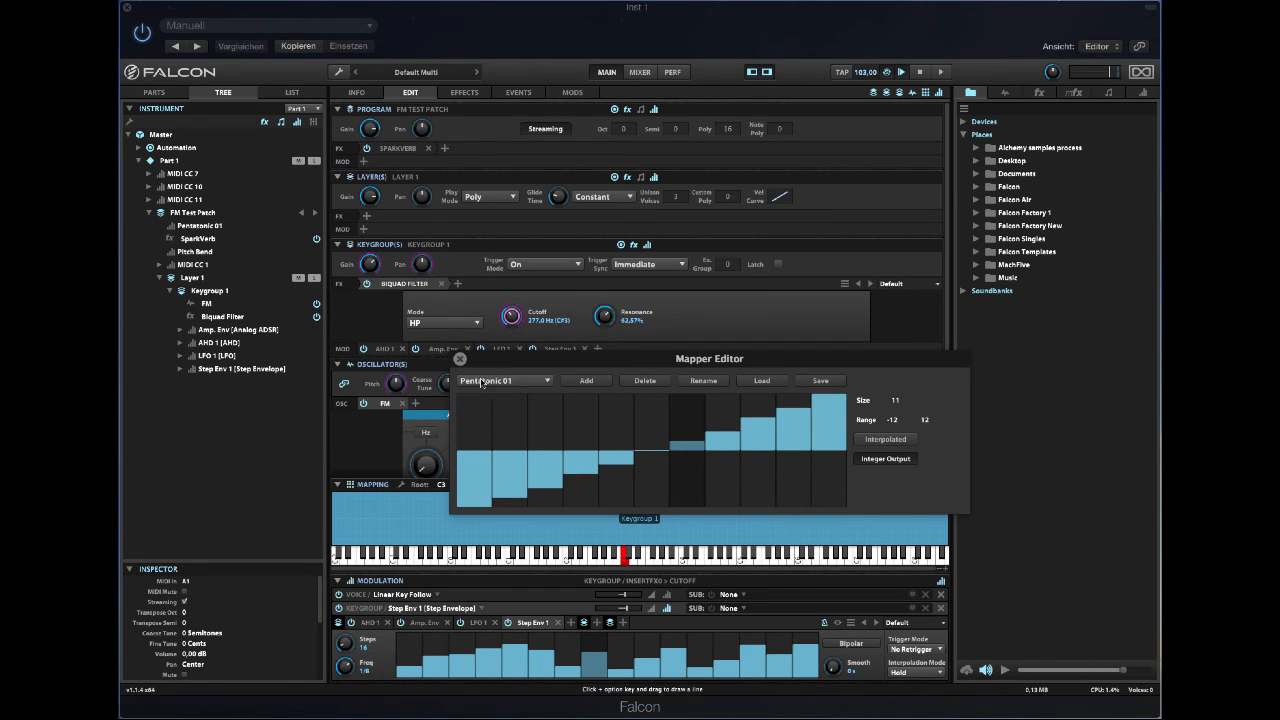
left_click(460, 358)
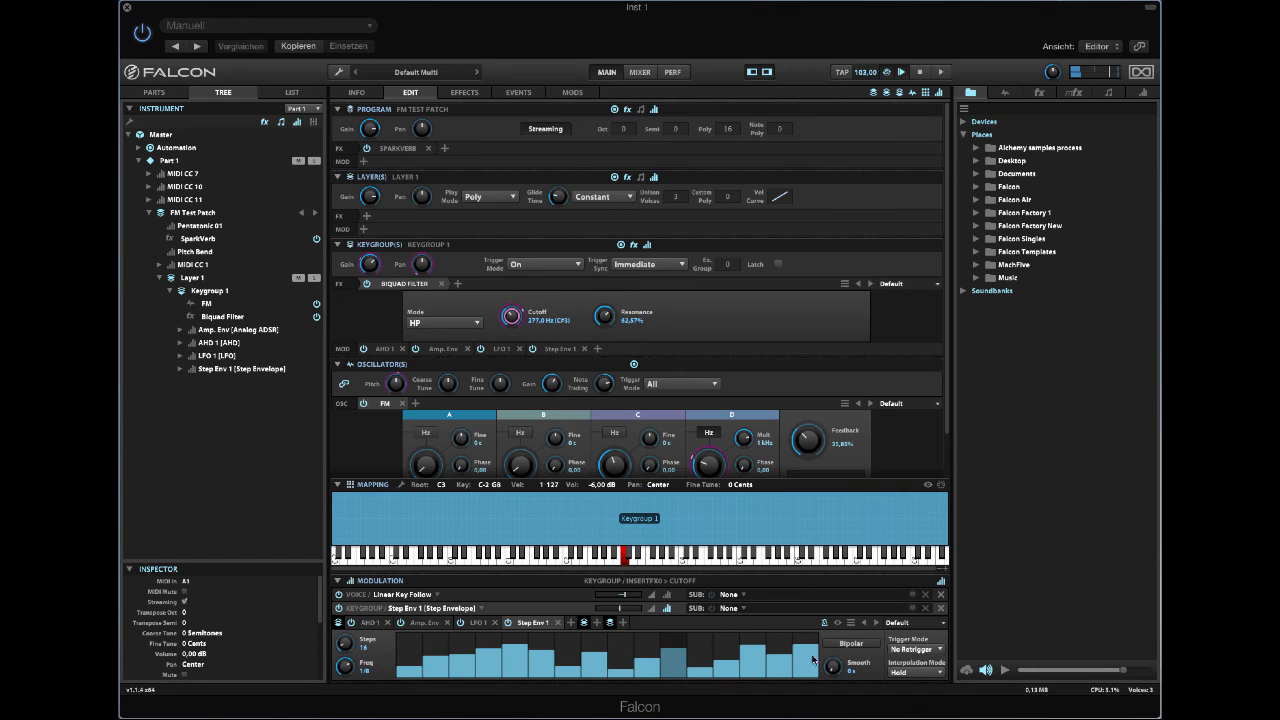
- Set the step envelope trigger mode to Retrigger and raise the high-pass cutoff to about 960 Hz
left_click(913, 649)
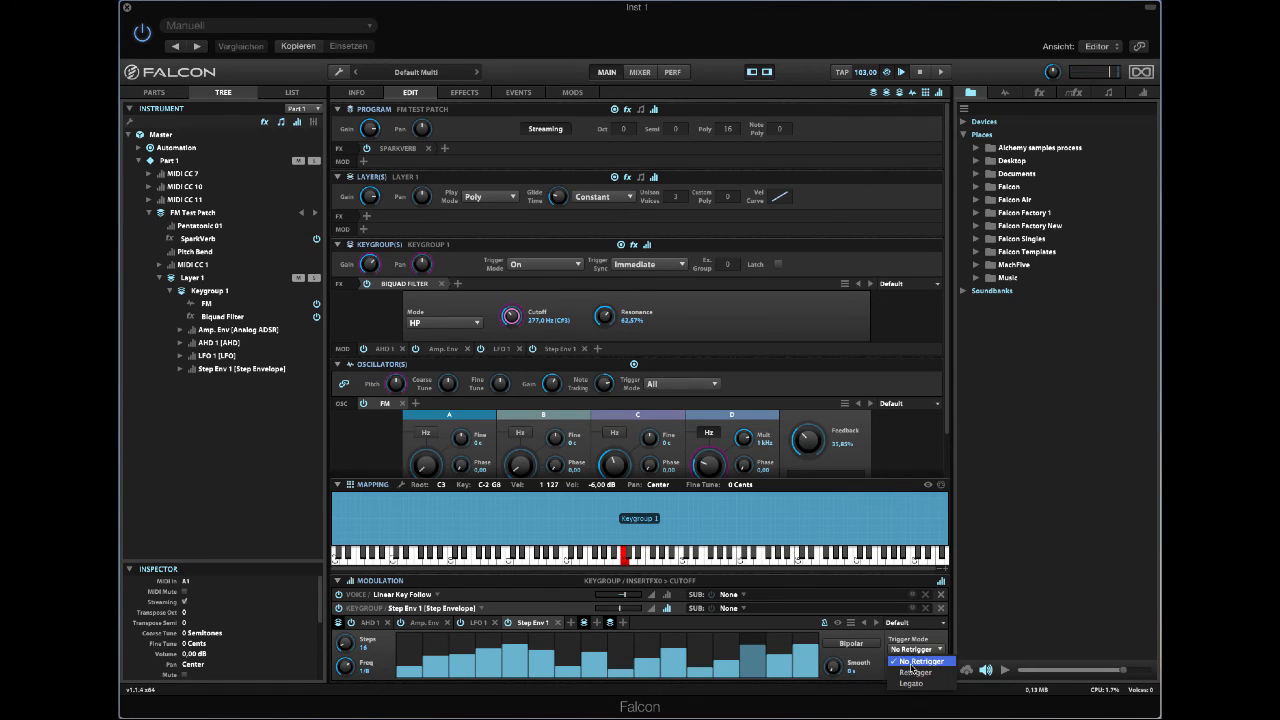
left_click(910, 672)
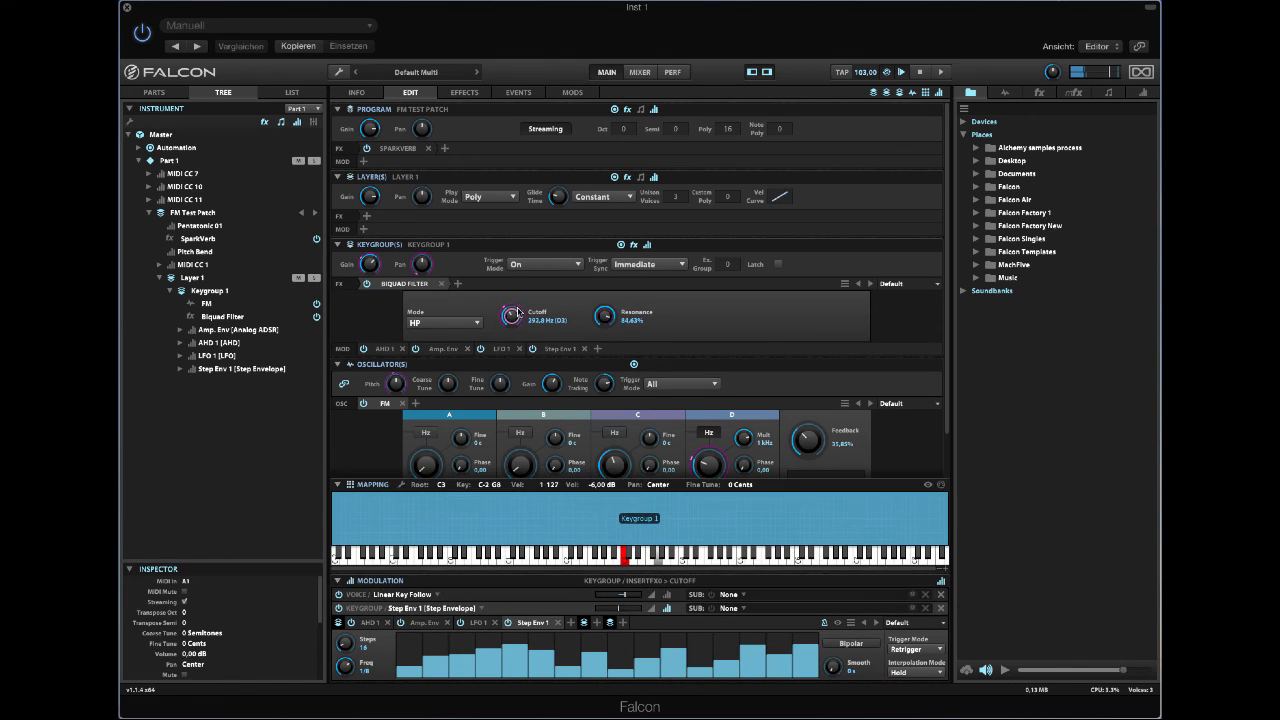
left_click_drag(512, 315, 528, 300)
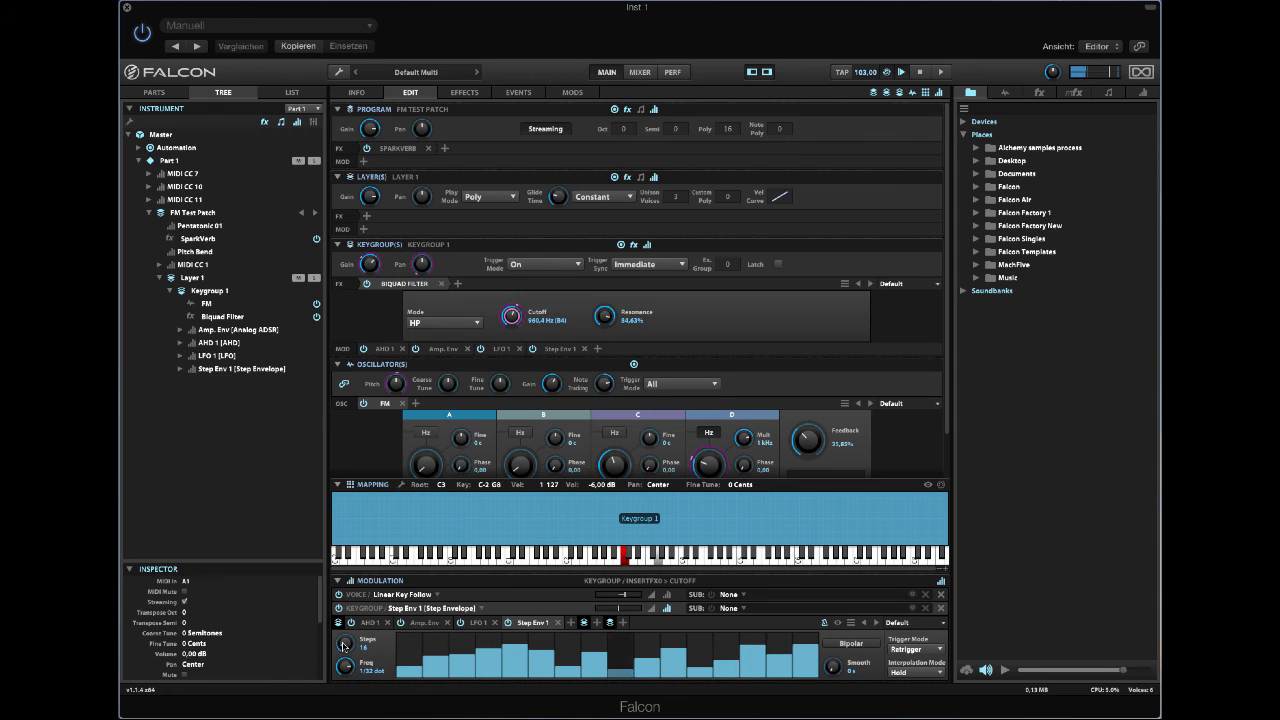
mouse_move(407, 521)
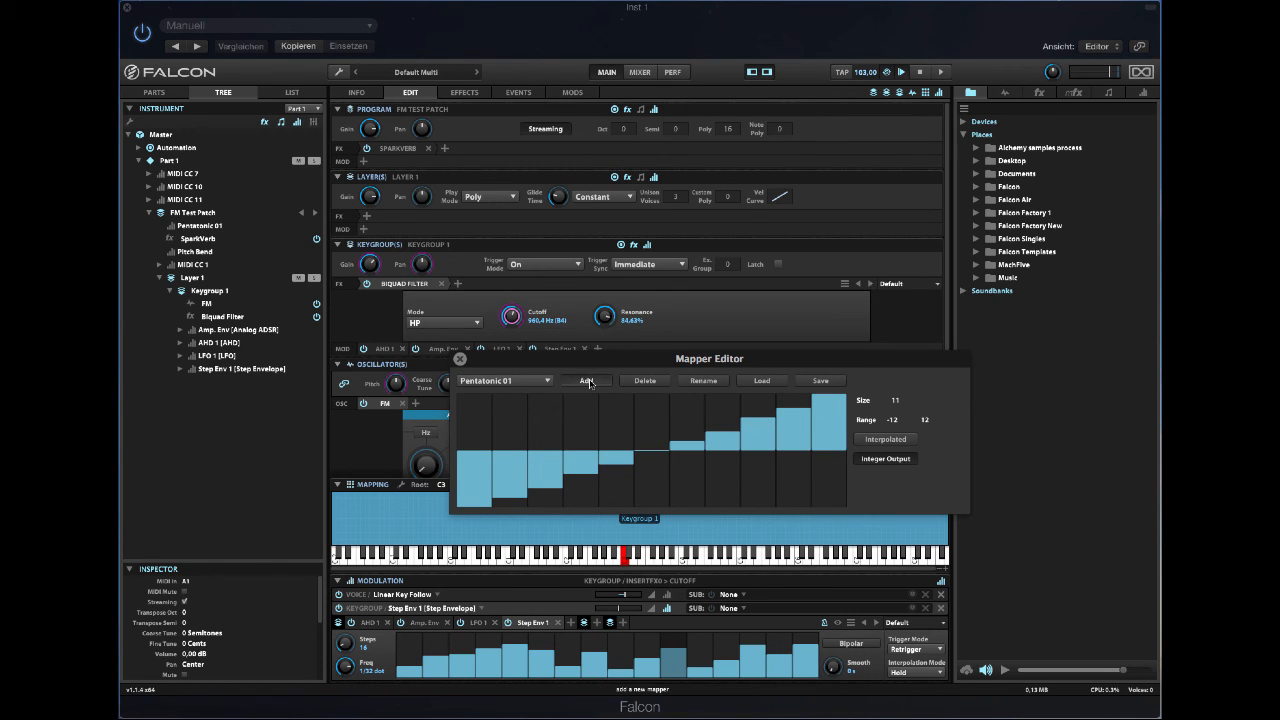
- Add a new mapper, Mapper 1, then browse the saved mapper files for loading
left_click(586, 380)
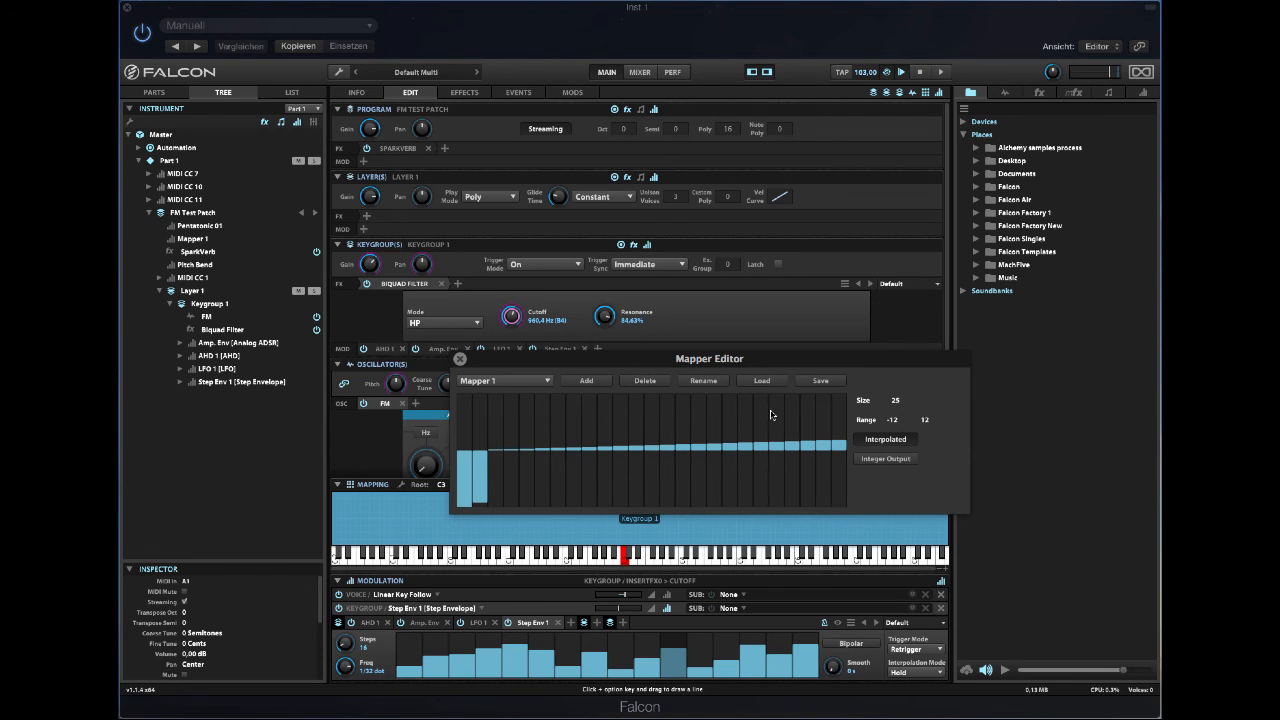
mouse_move(753, 420)
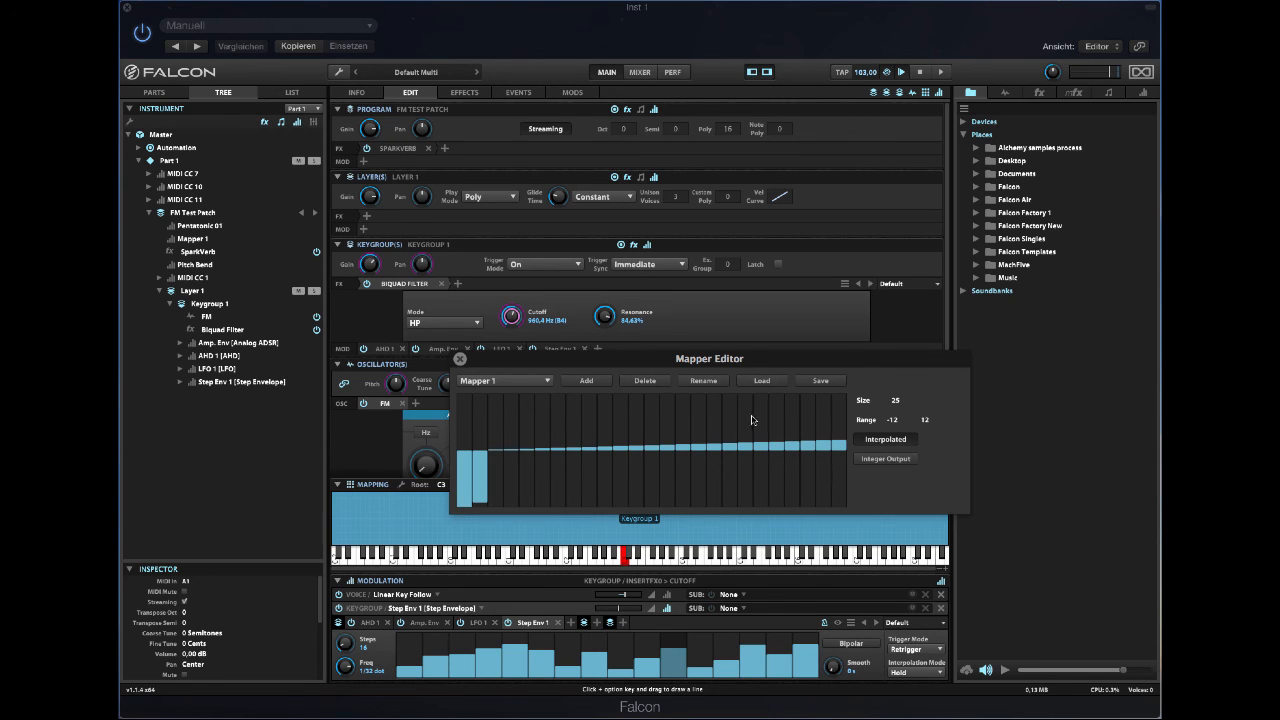
left_click(761, 380)
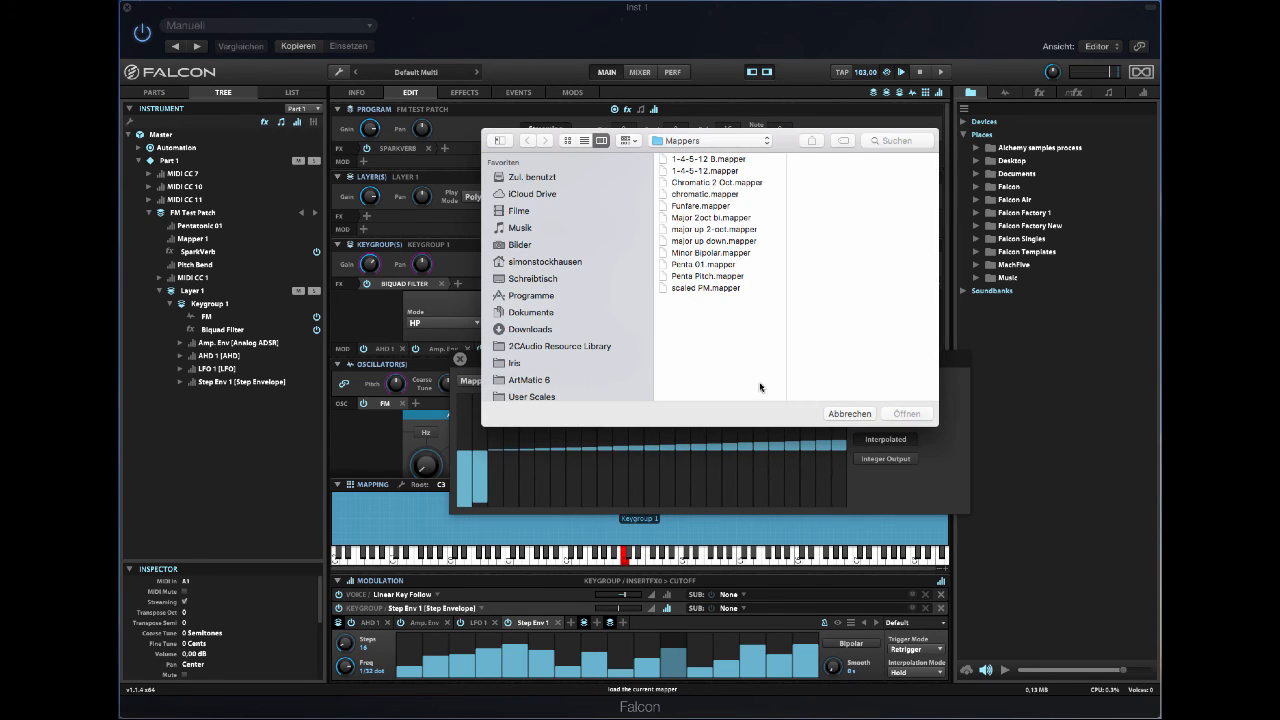
mouse_move(845, 419)
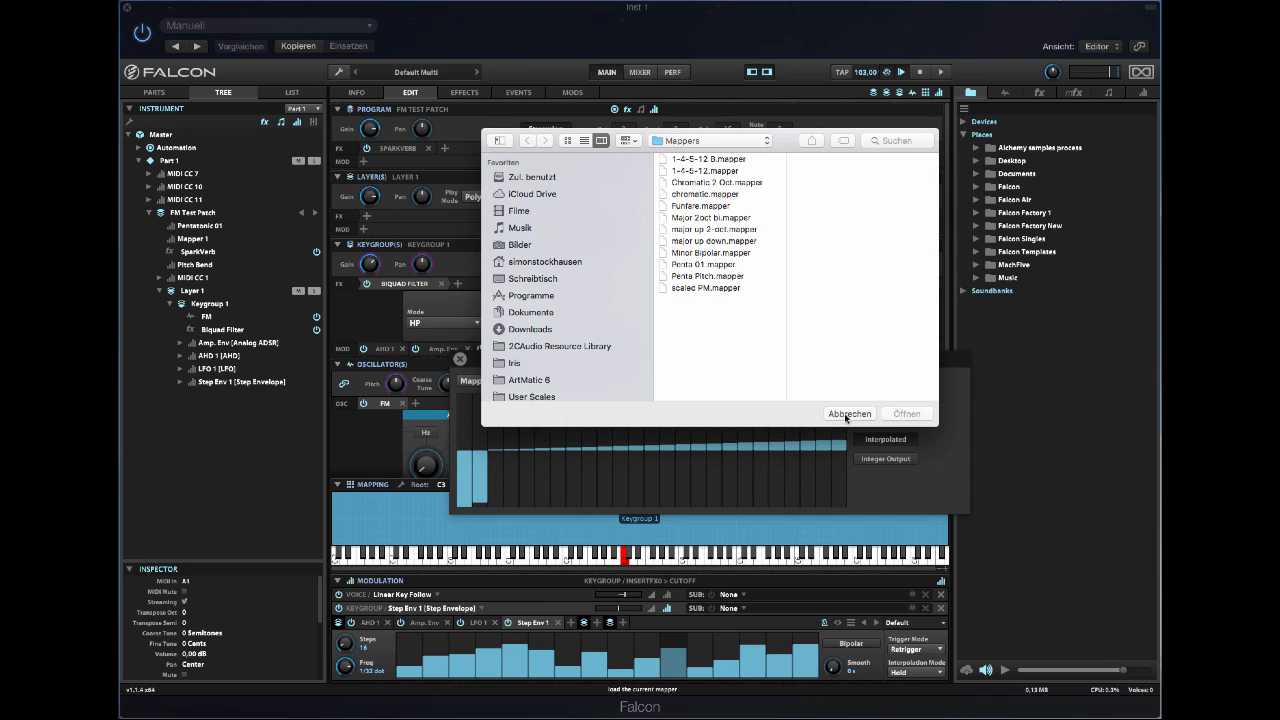